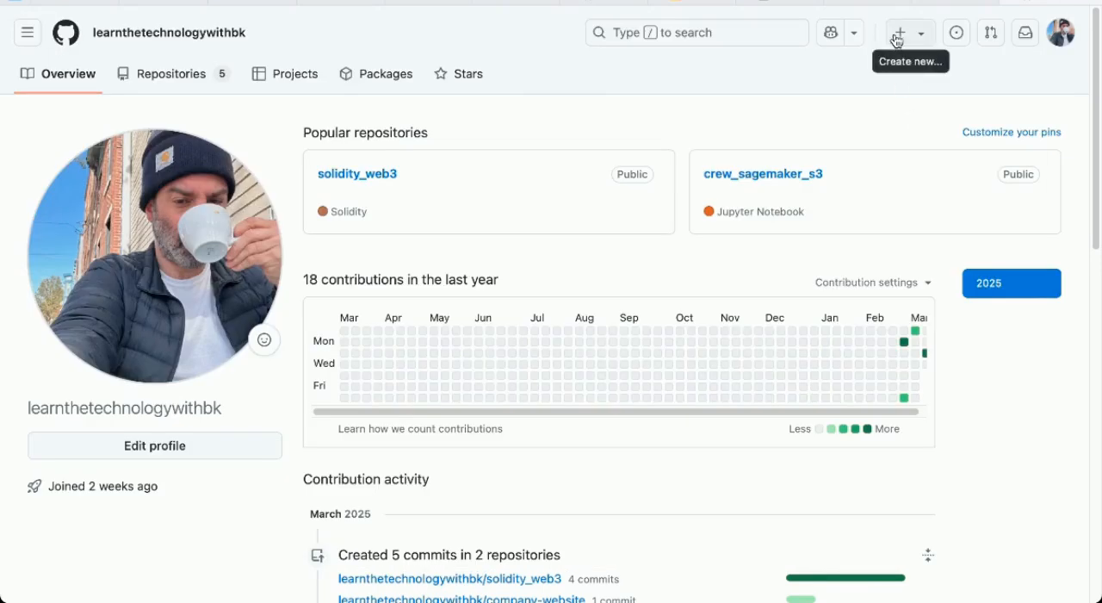
# Step: Start a new repository named github-universe-planning
pyautogui.click(901, 32)
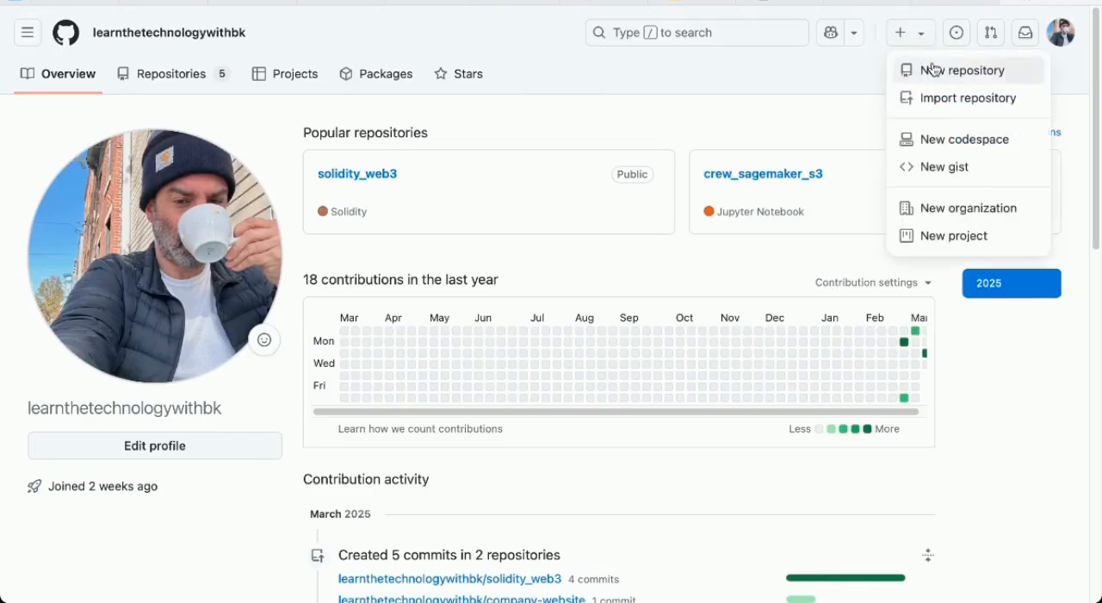
pyautogui.click(964, 69)
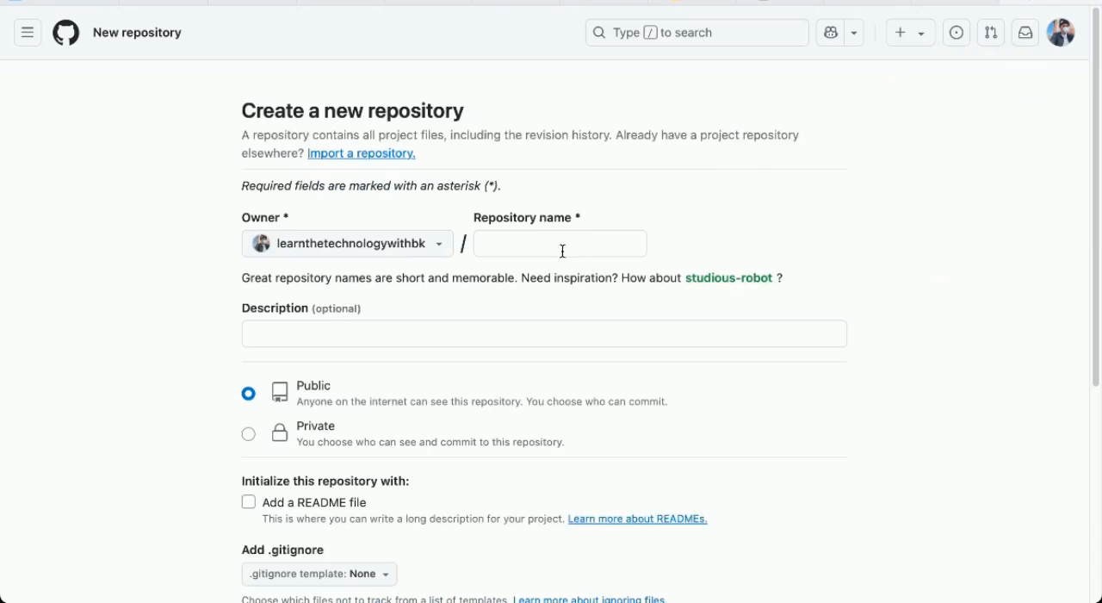
pyautogui.write('github-univers')
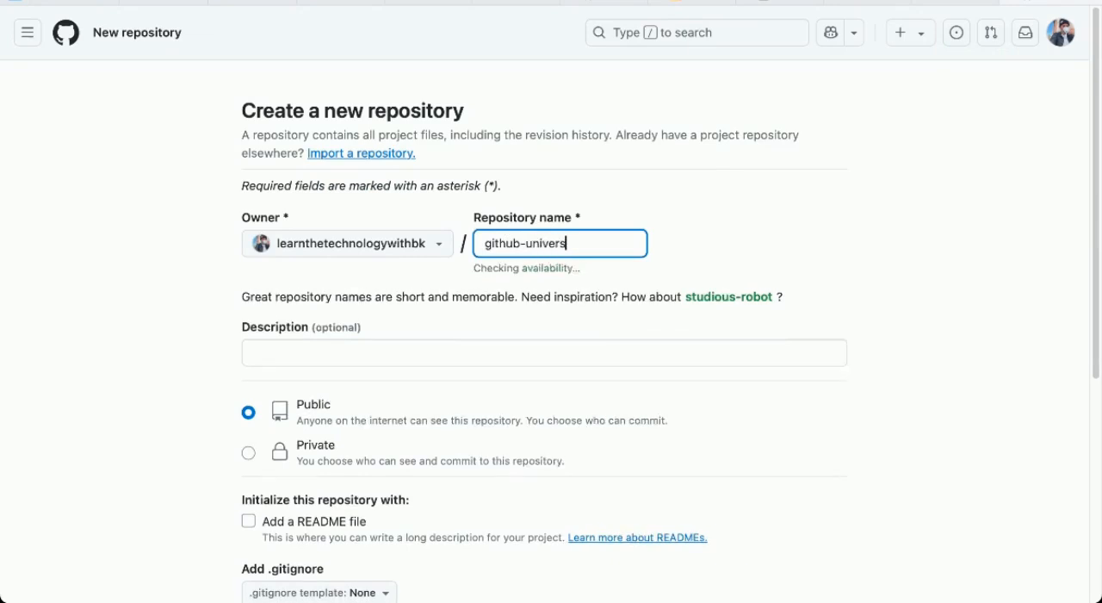
pyautogui.write('GitHub-universe-planni')
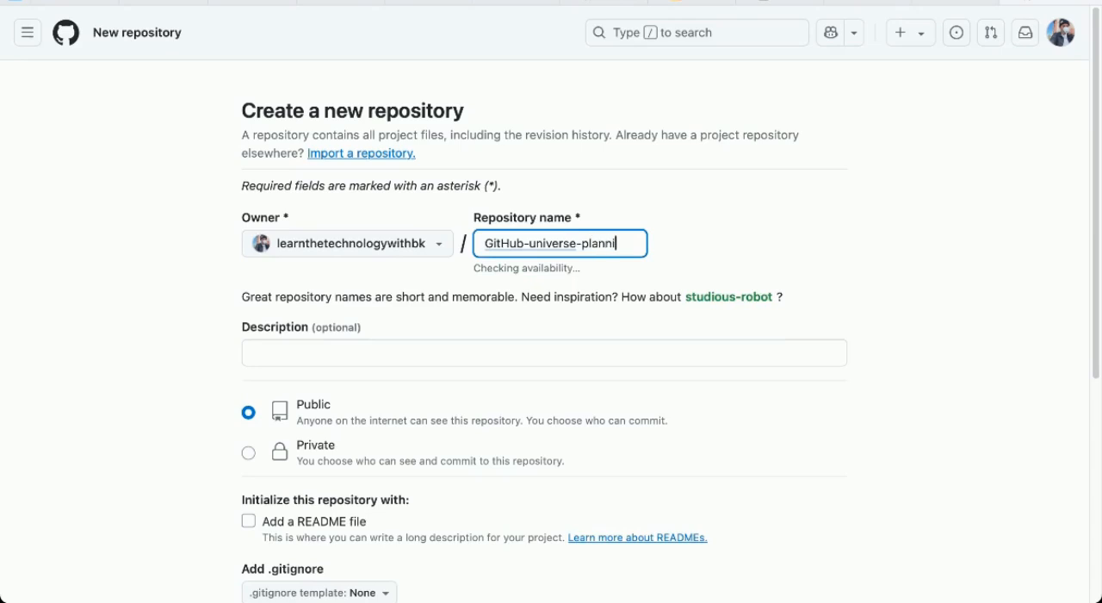
pyautogui.write('ng')
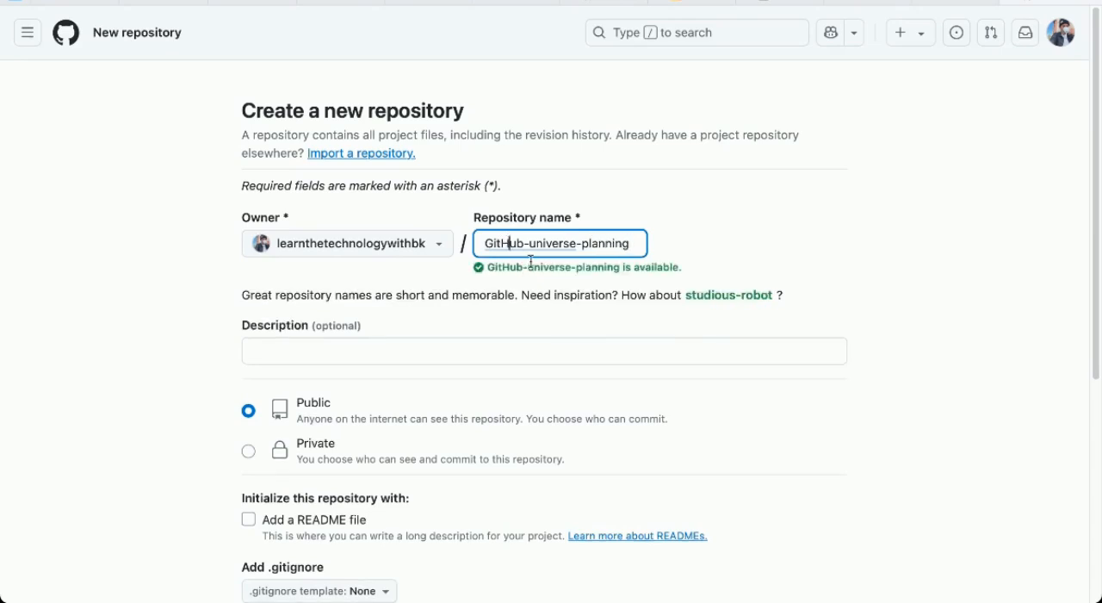
pyautogui.write('github-universe-planning')
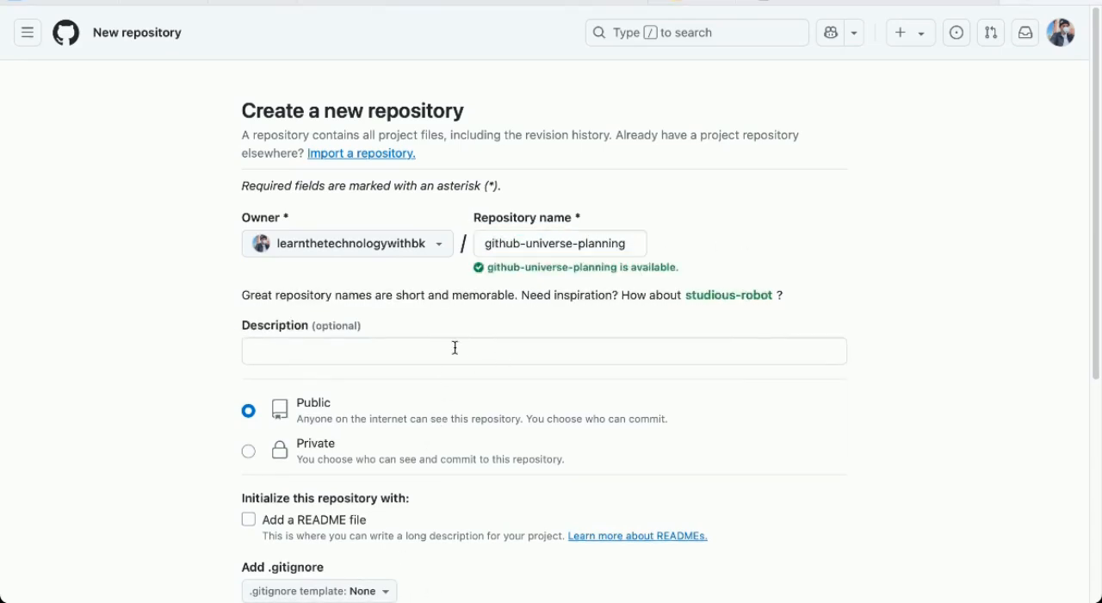
# Step: Add the GitHub Universe planning description, make it private with a README, and create it
pyautogui.write('Repository for planning GitHub Universe event logistics, content, and marketing.')
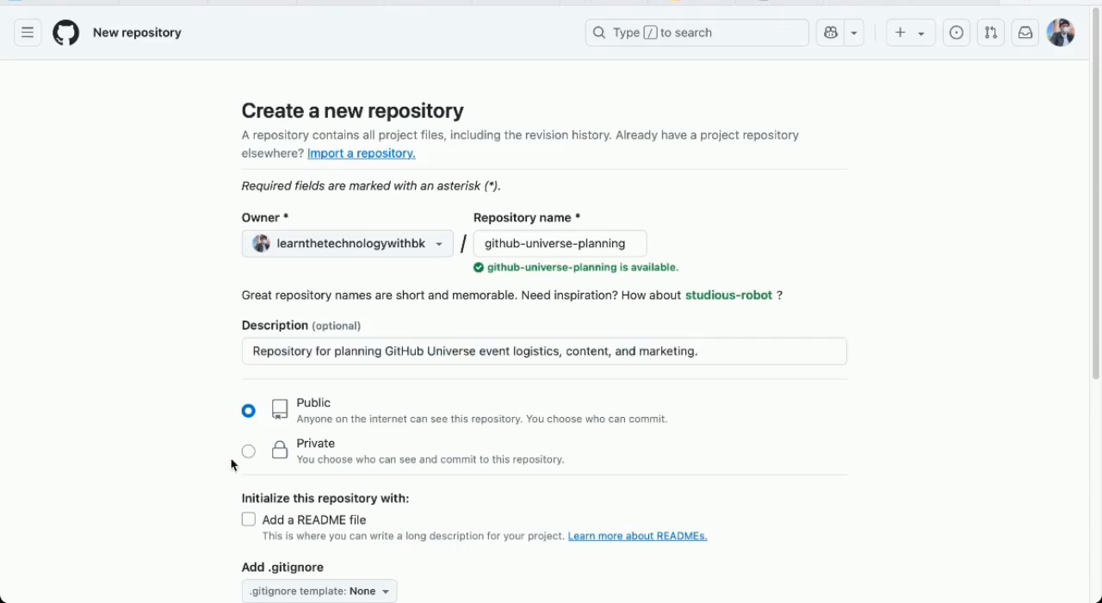
pyautogui.click(248, 451)
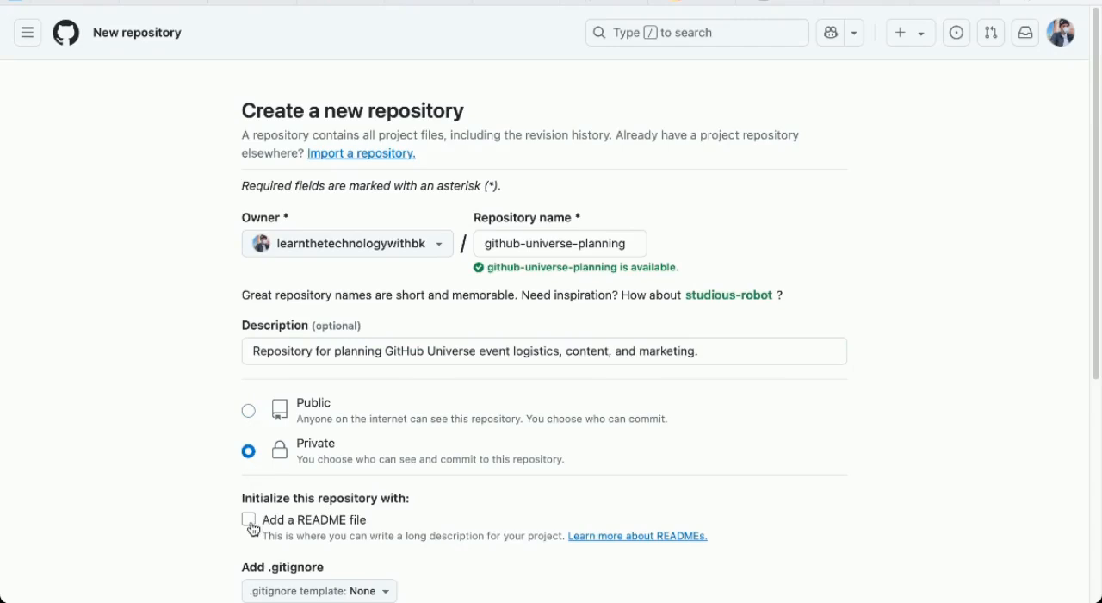
pyautogui.click(248, 520)
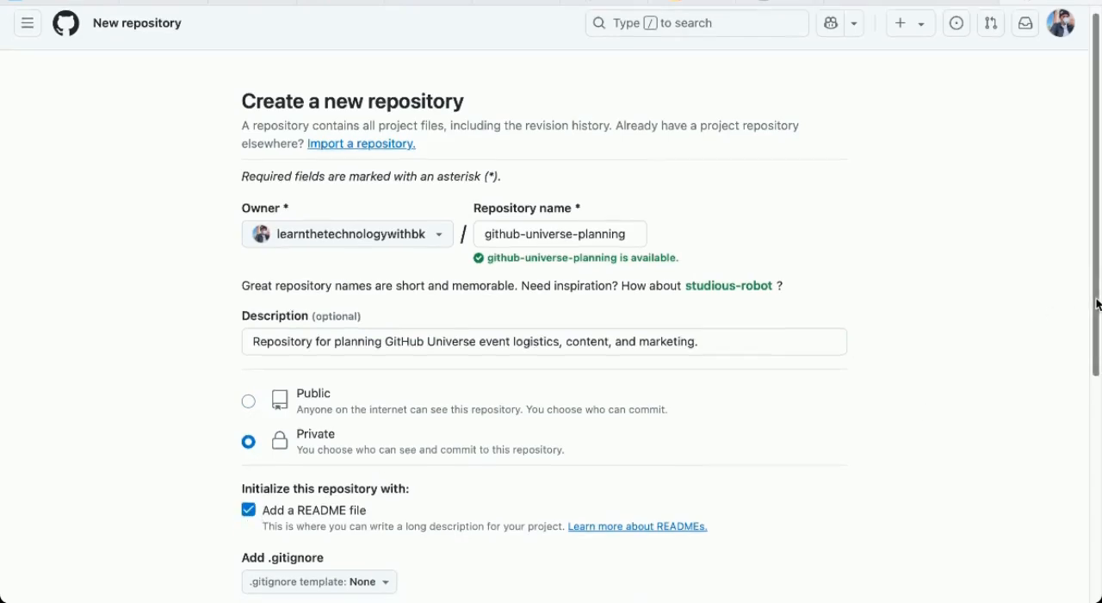
pyautogui.scroll(-3)
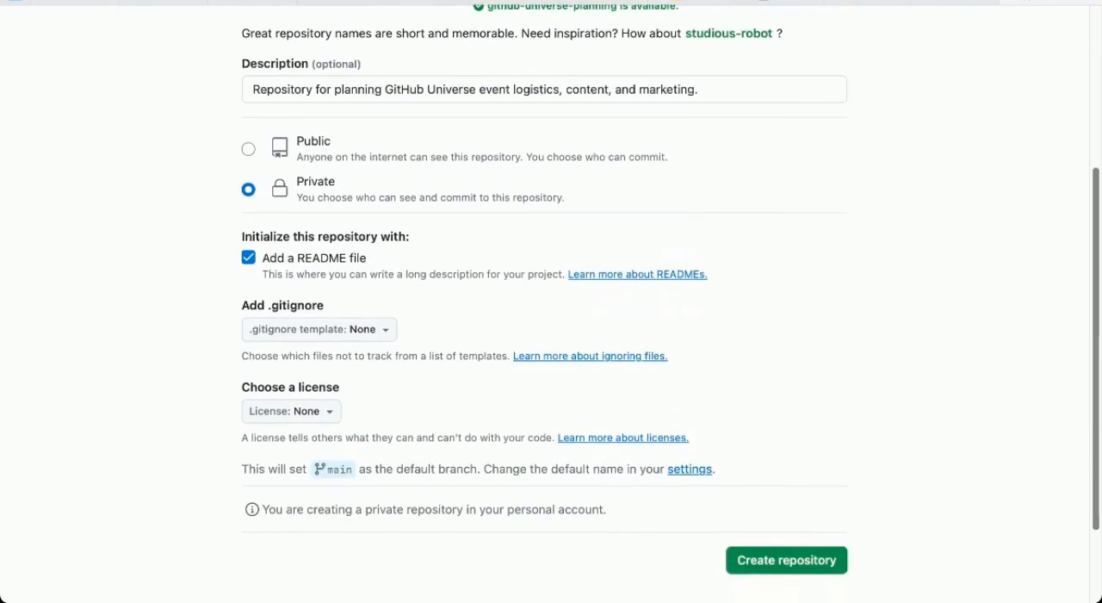
pyautogui.scroll(-3)
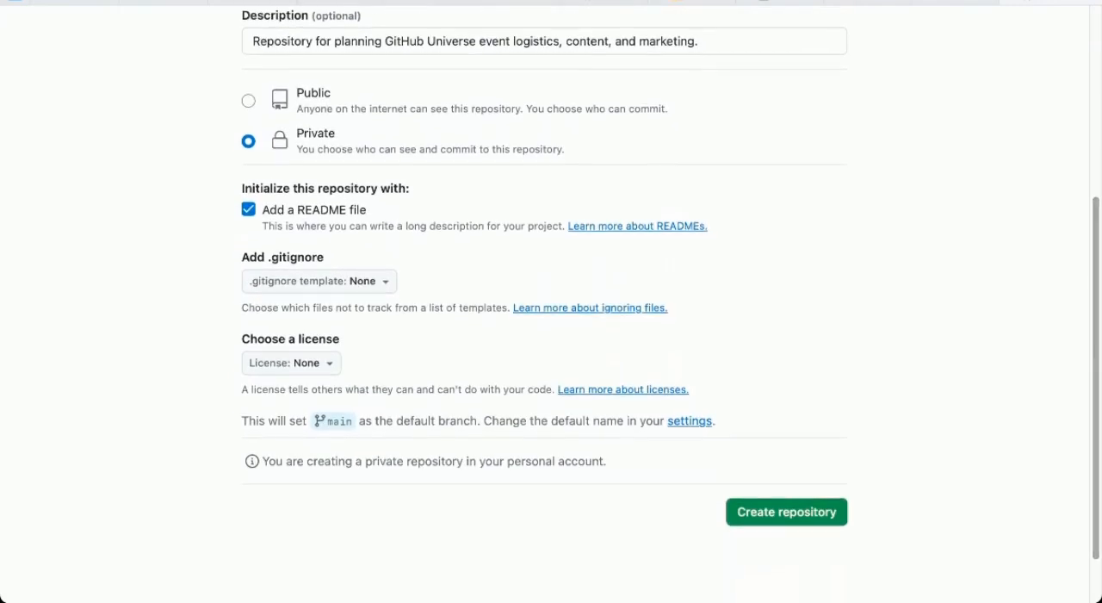
pyautogui.click(786, 510)
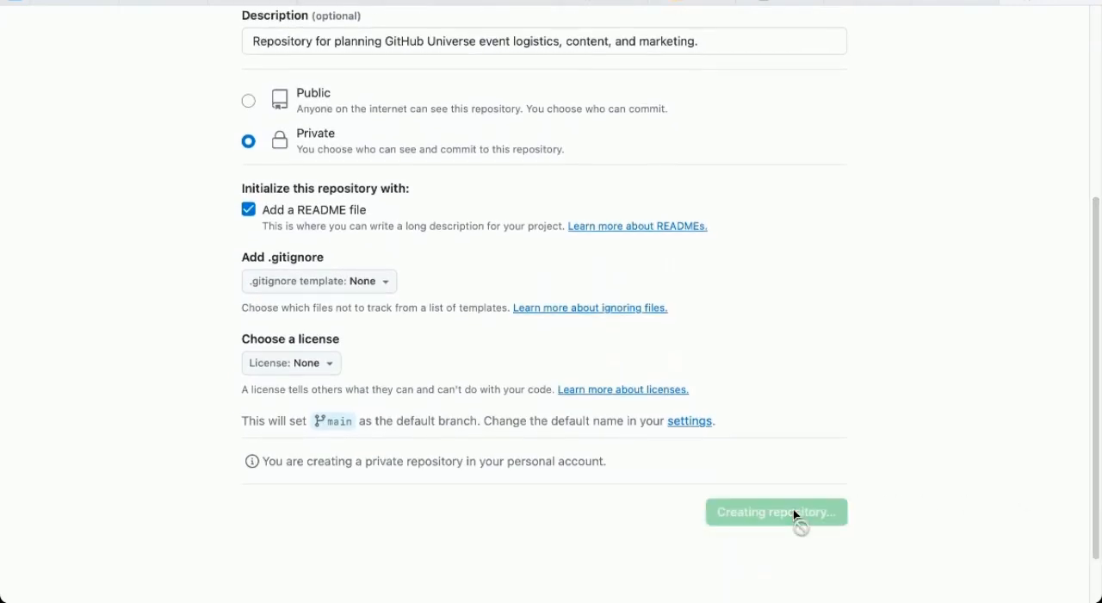
pyautogui.click(775, 510)
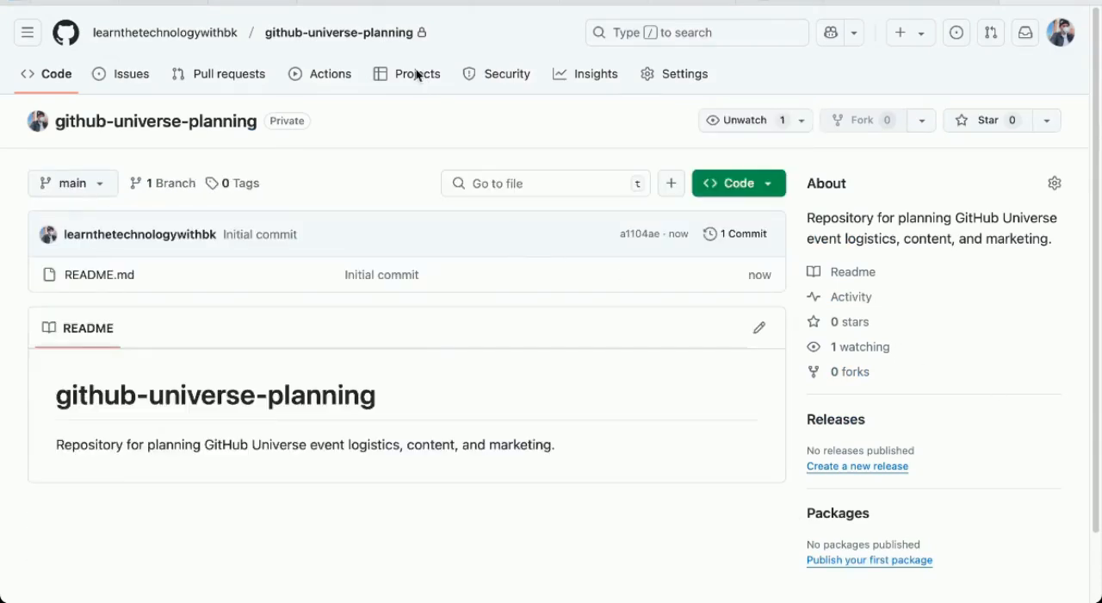
# Step: Create a blank board project named GitHub Universe 2024 Planning from the repository's Projects
pyautogui.click(417, 73)
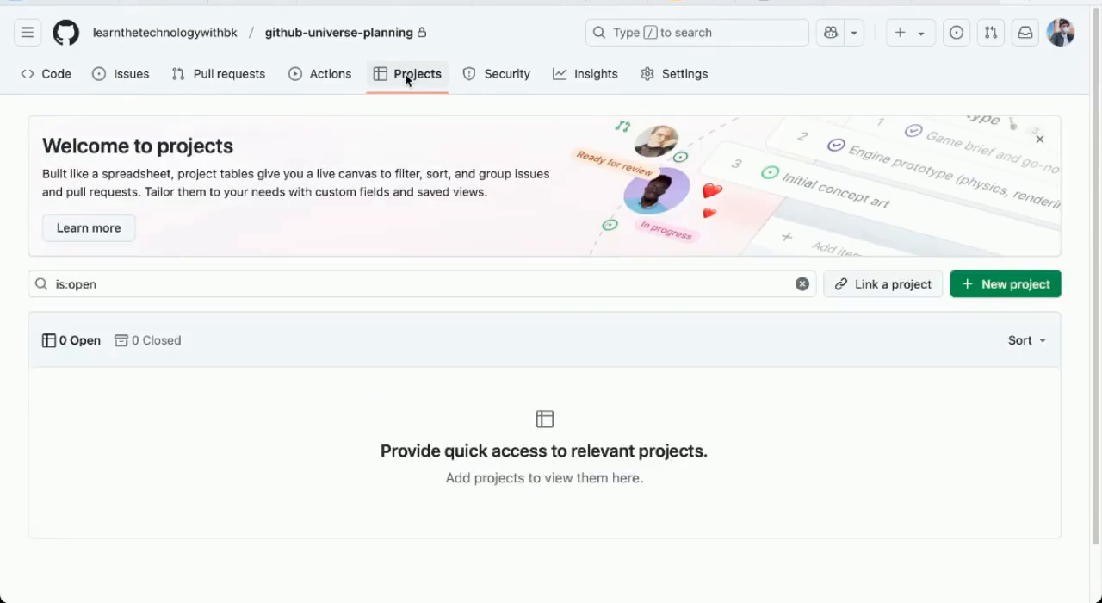
pyautogui.moveTo(820, 214)
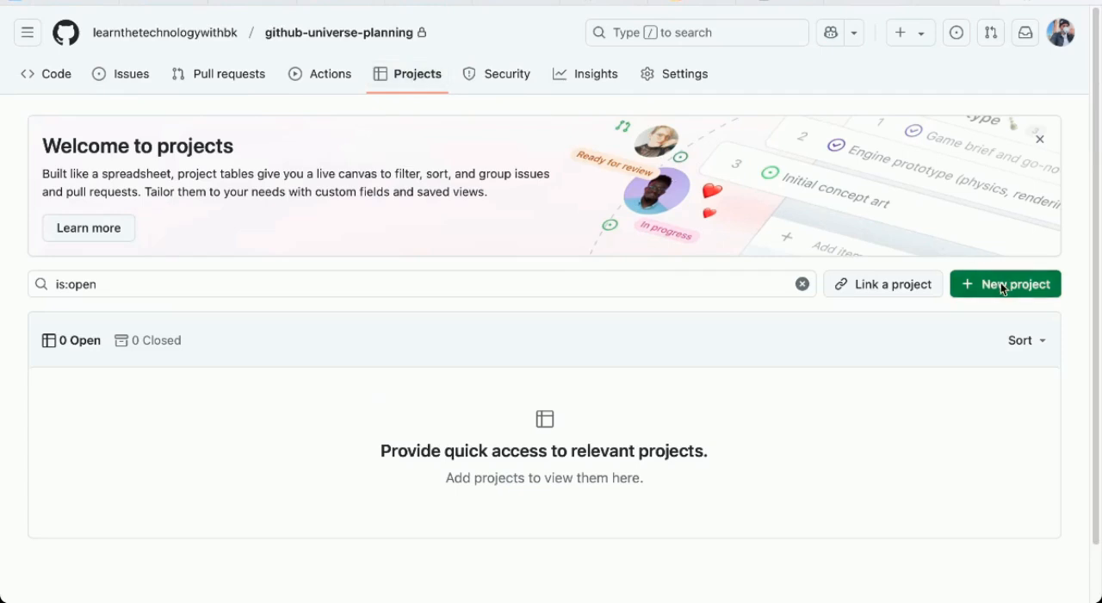
pyautogui.click(1006, 283)
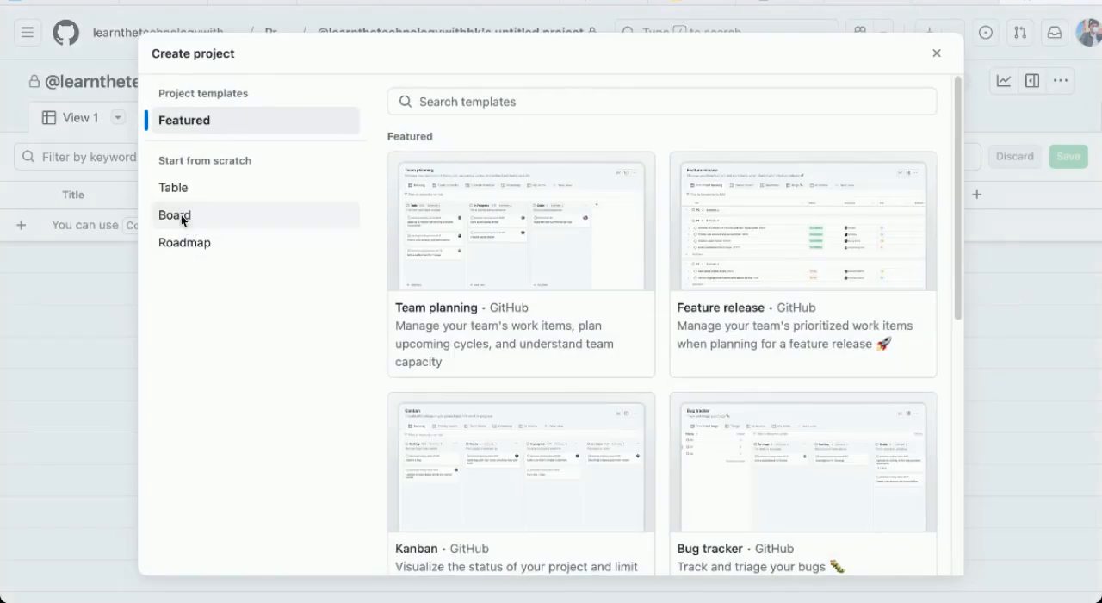
pyautogui.click(174, 214)
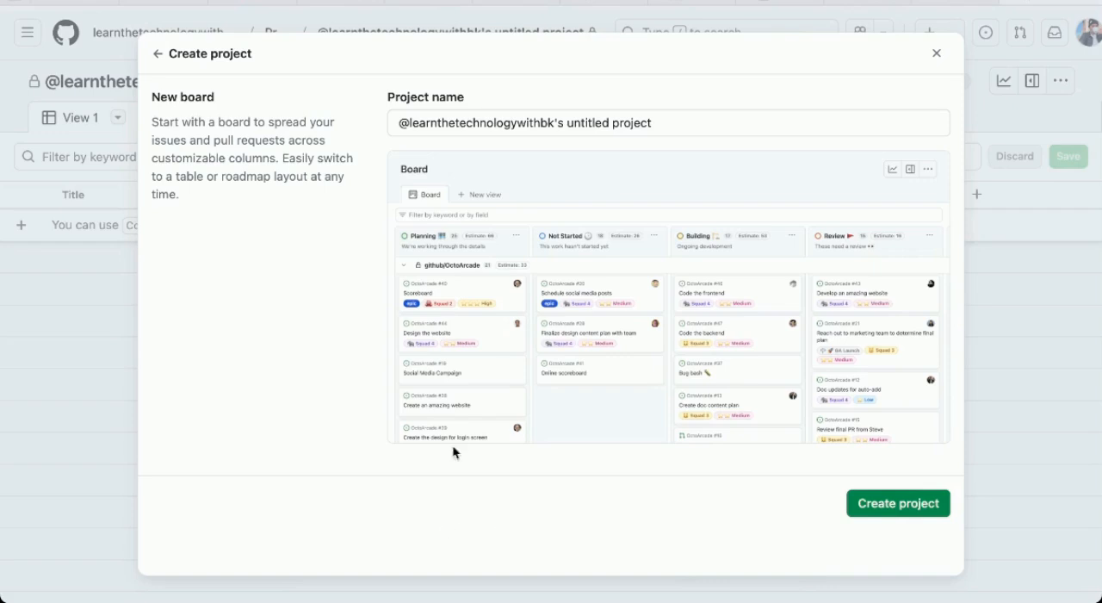
pyautogui.click(525, 122)
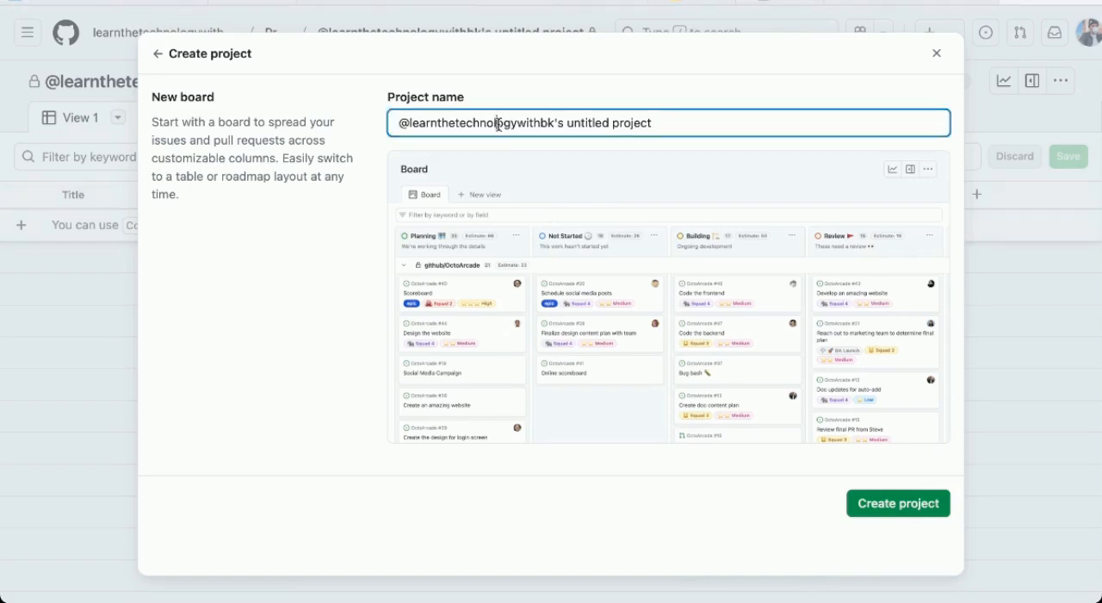
pyautogui.write('GitHub Universe 2024 Planning')
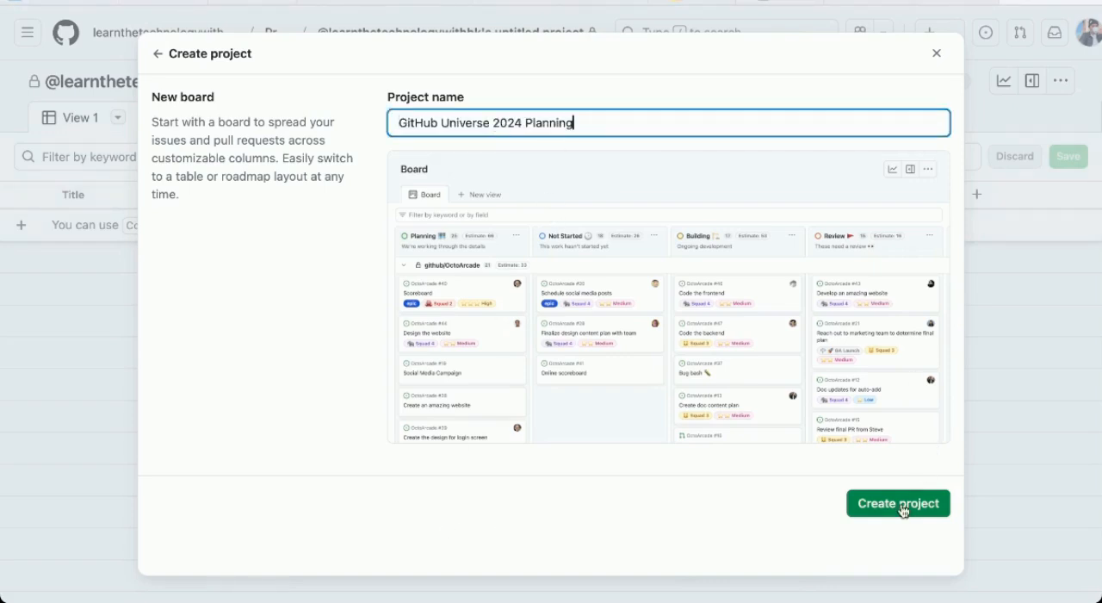
pyautogui.click(899, 503)
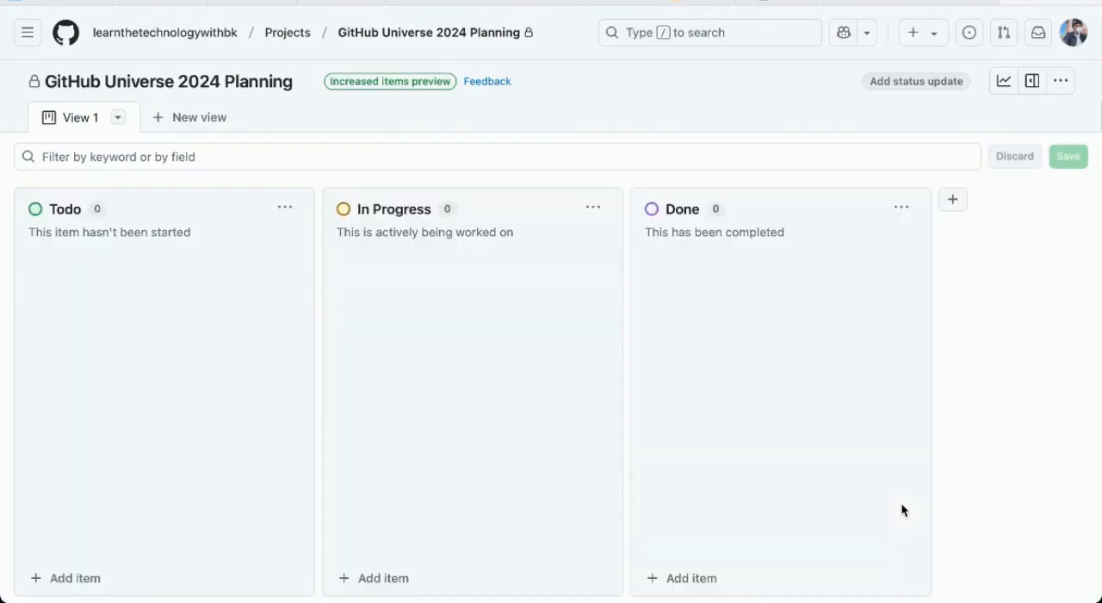
pyautogui.moveTo(1002, 368)
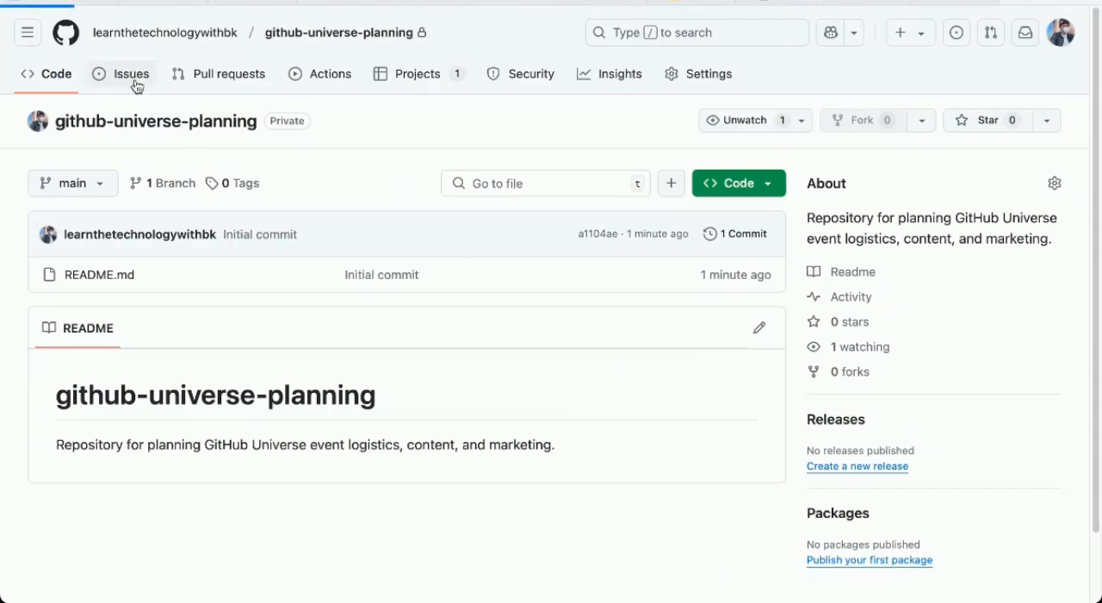
# Step: Show the repository's empty Issues list
pyautogui.click(131, 72)
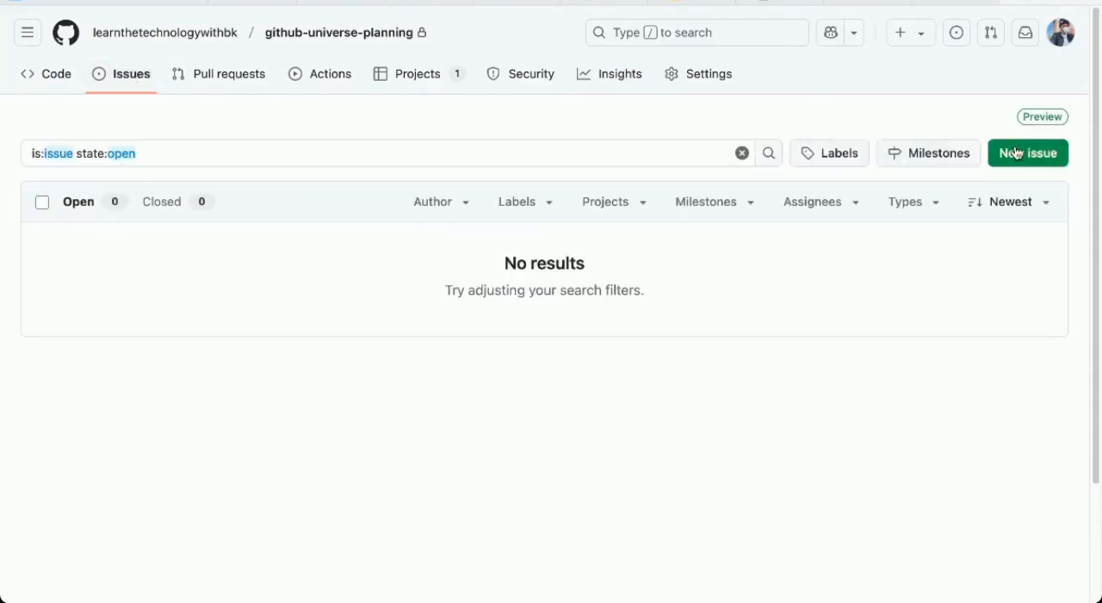
# Step: Start a new issue titled Book Event Venue & Finalize Logistics with its venue and logistics description
pyautogui.click(1026, 151)
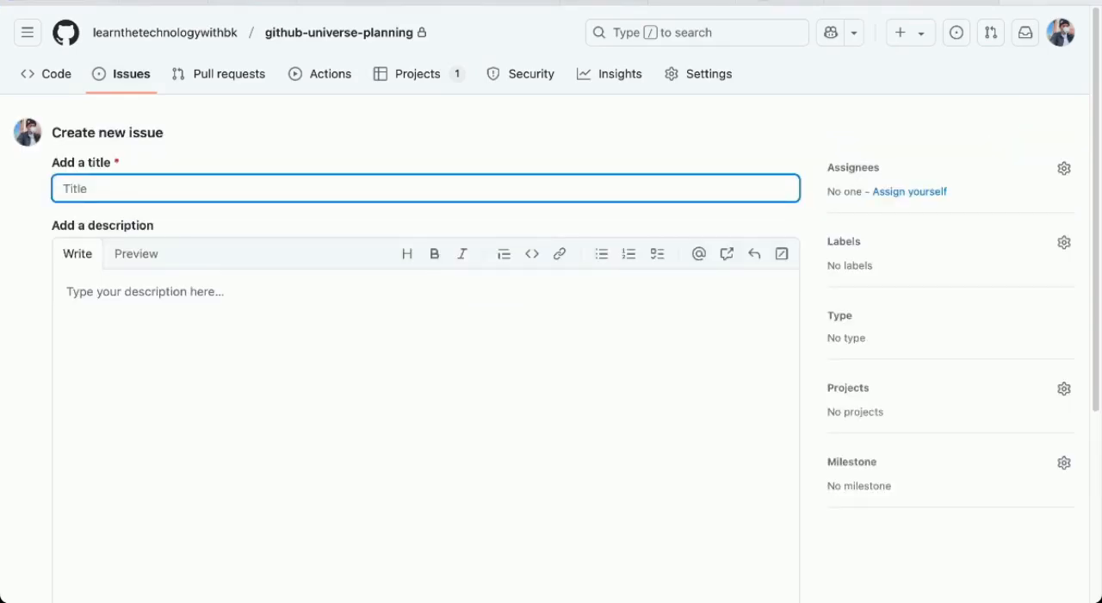
pyautogui.moveTo(276, 372)
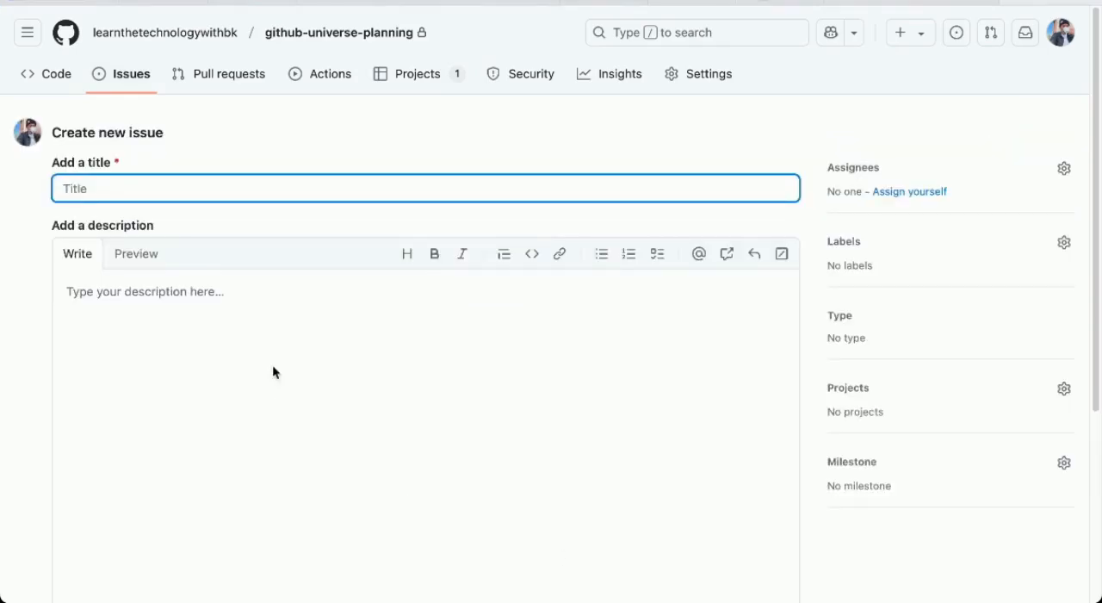
pyautogui.write('Book Event Venue & Finalize Logistics')
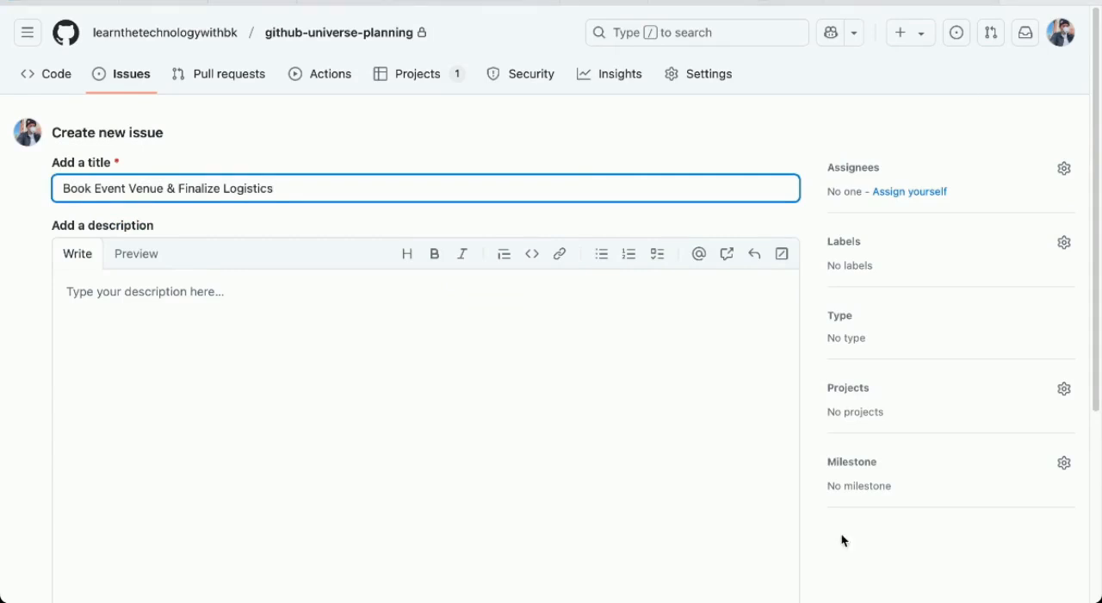
pyautogui.write('Secure venue and finalize logistics for GitHub Universe 2024.')
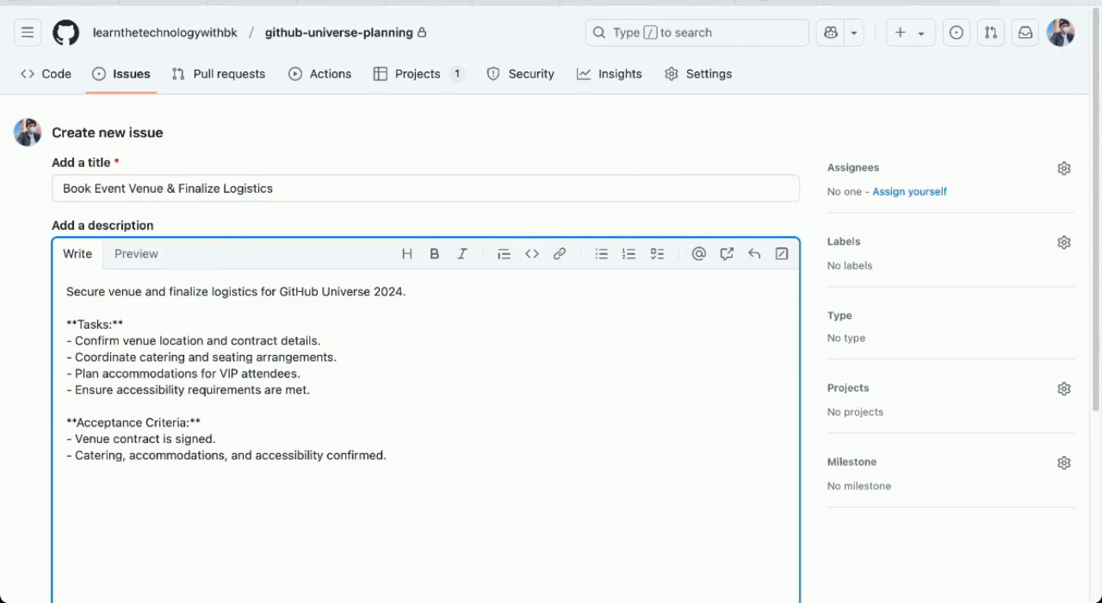
pyautogui.moveTo(909, 191)
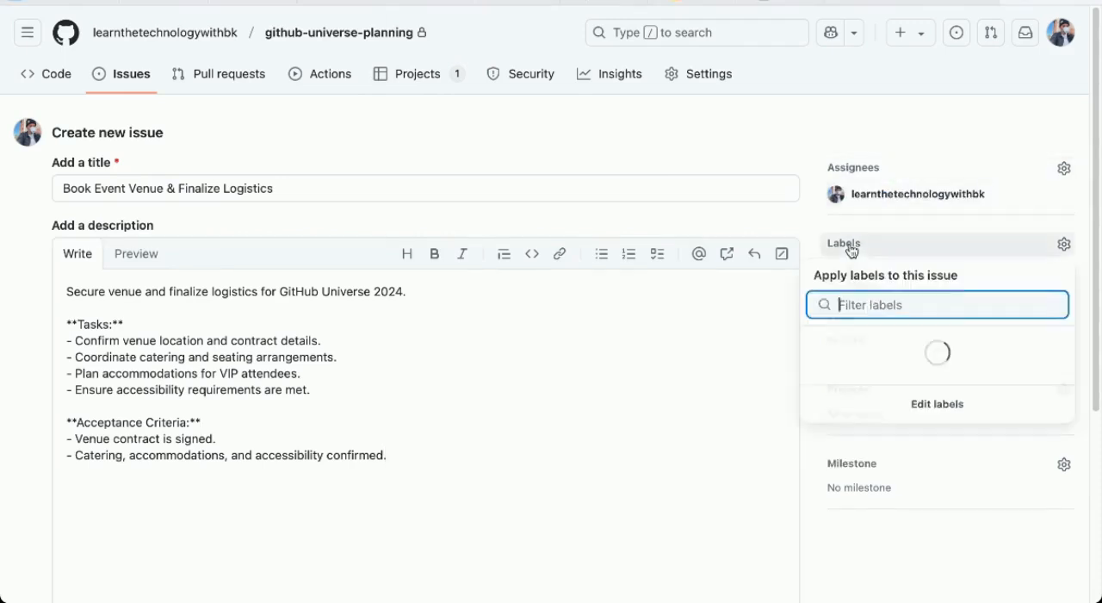
# Step: Label it Logistics and High Priority and add it to the GitHub Universe 2024 Planning project
pyautogui.write('Logis')
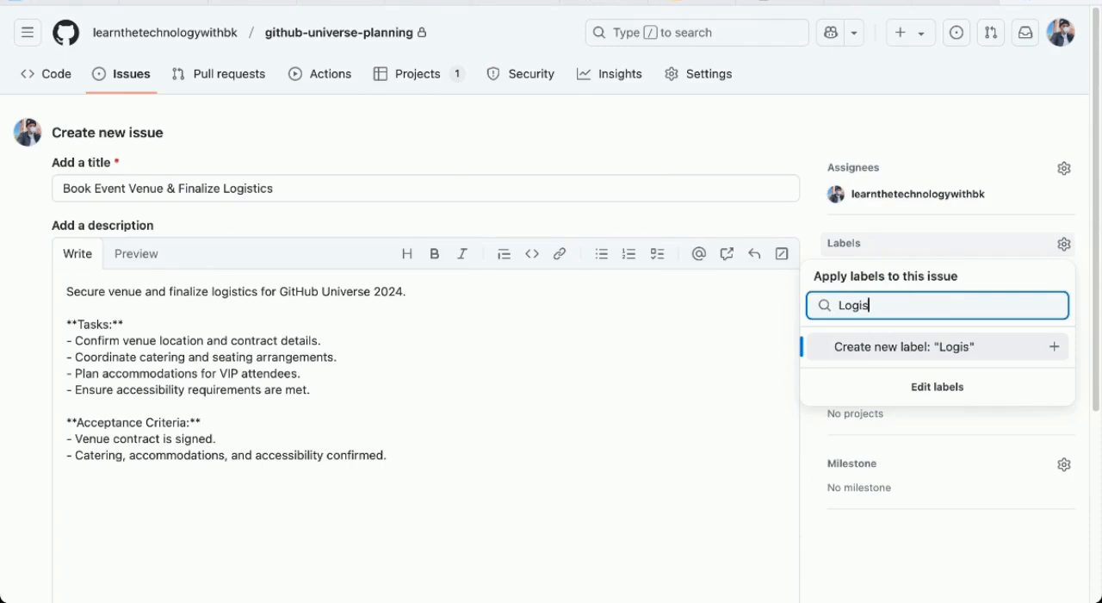
pyautogui.write('tics')
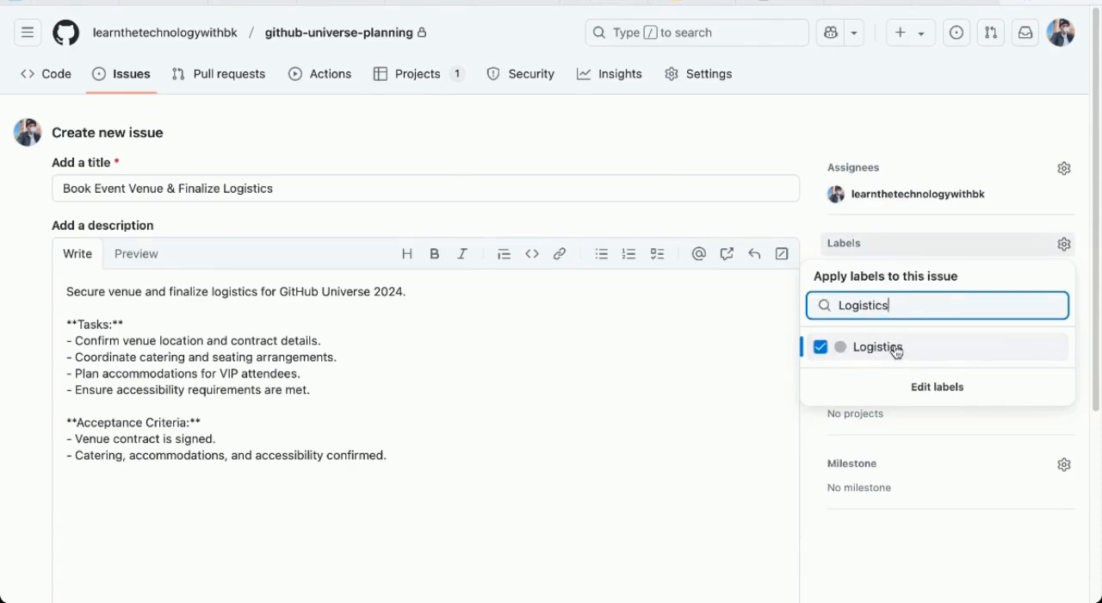
pyautogui.write('Hig')
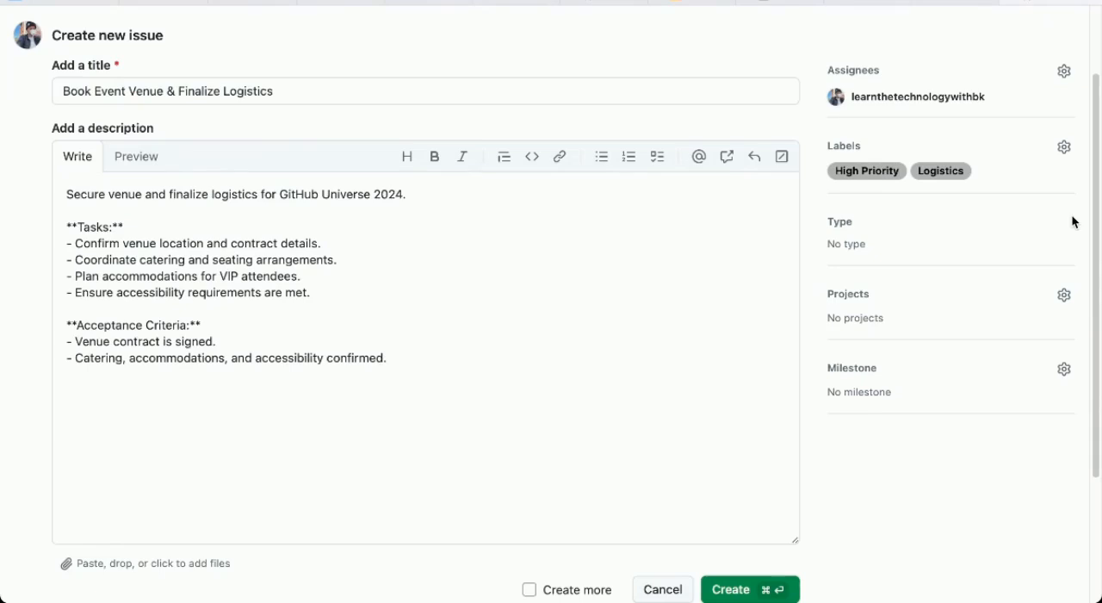
pyautogui.moveTo(937, 224)
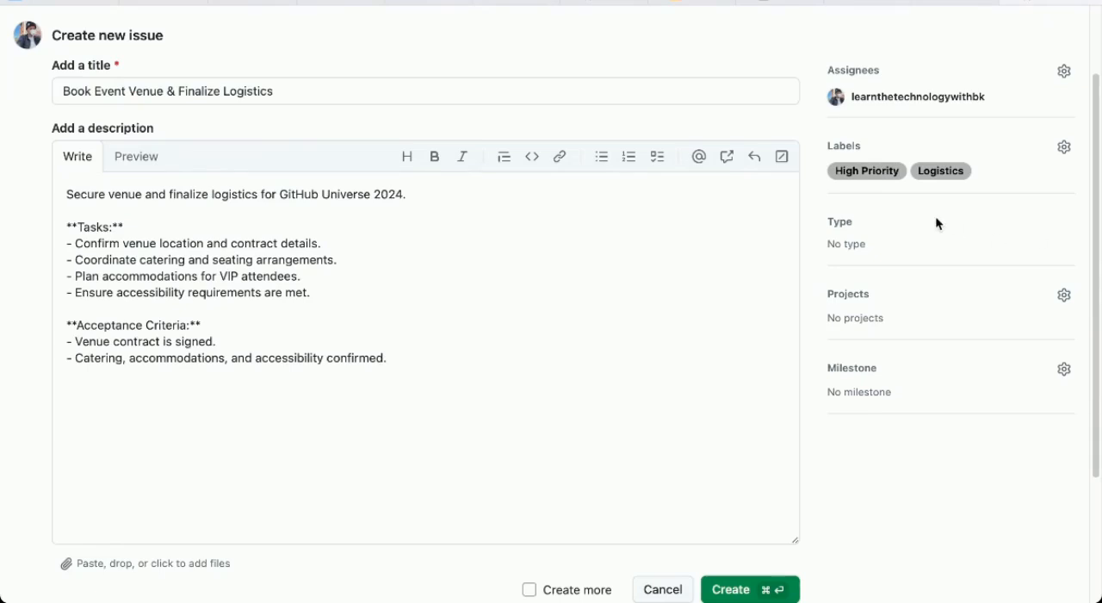
pyautogui.click(848, 293)
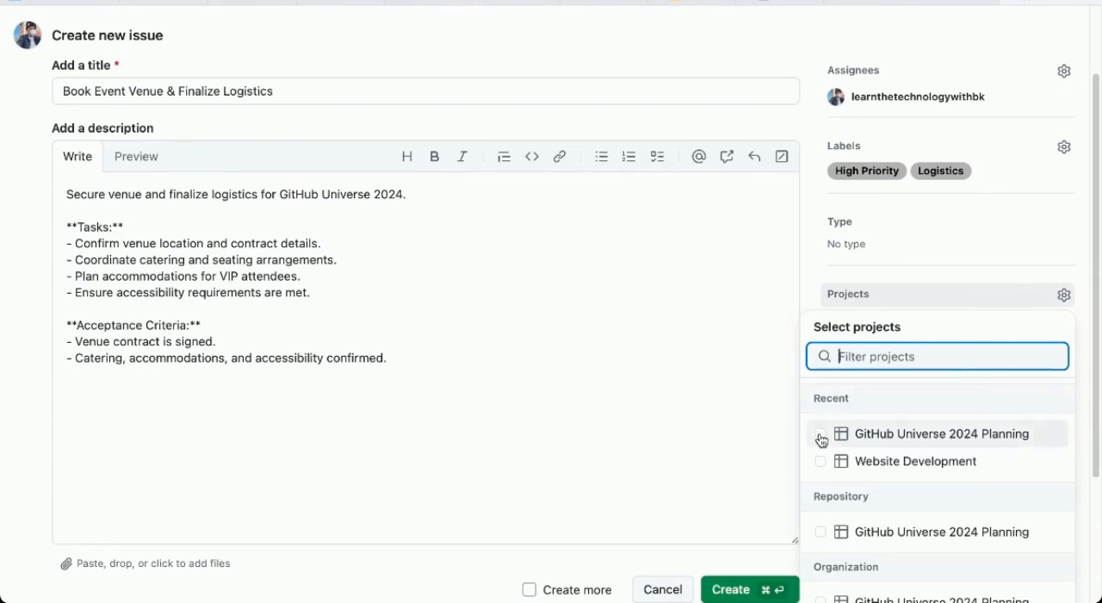
pyautogui.click(820, 432)
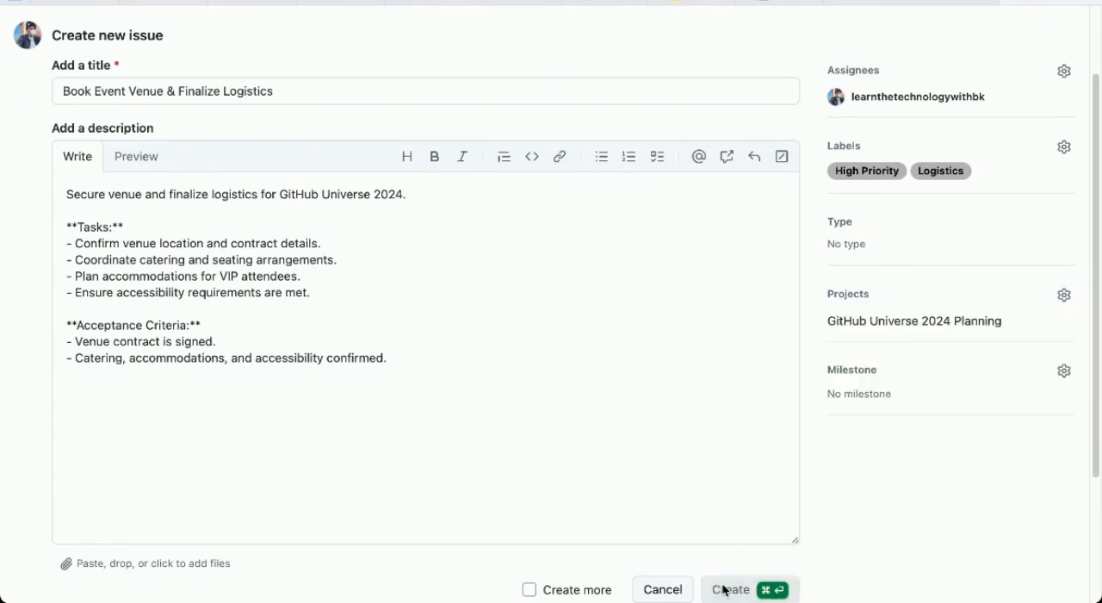
# Step: Submit issue #1 and begin another new issue
pyautogui.click(728, 589)
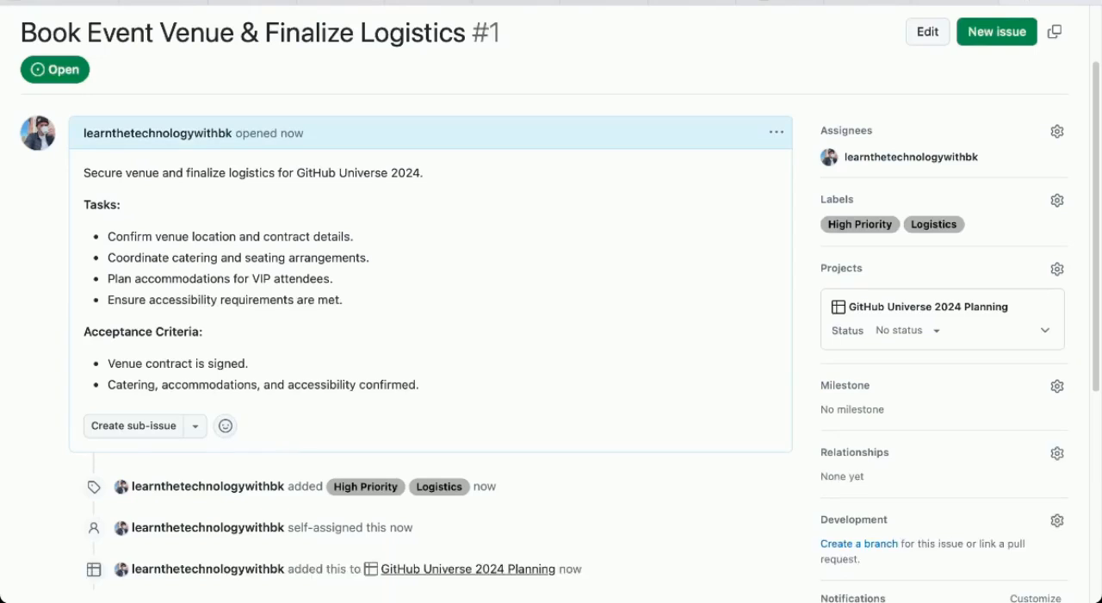
pyautogui.moveTo(746, 351)
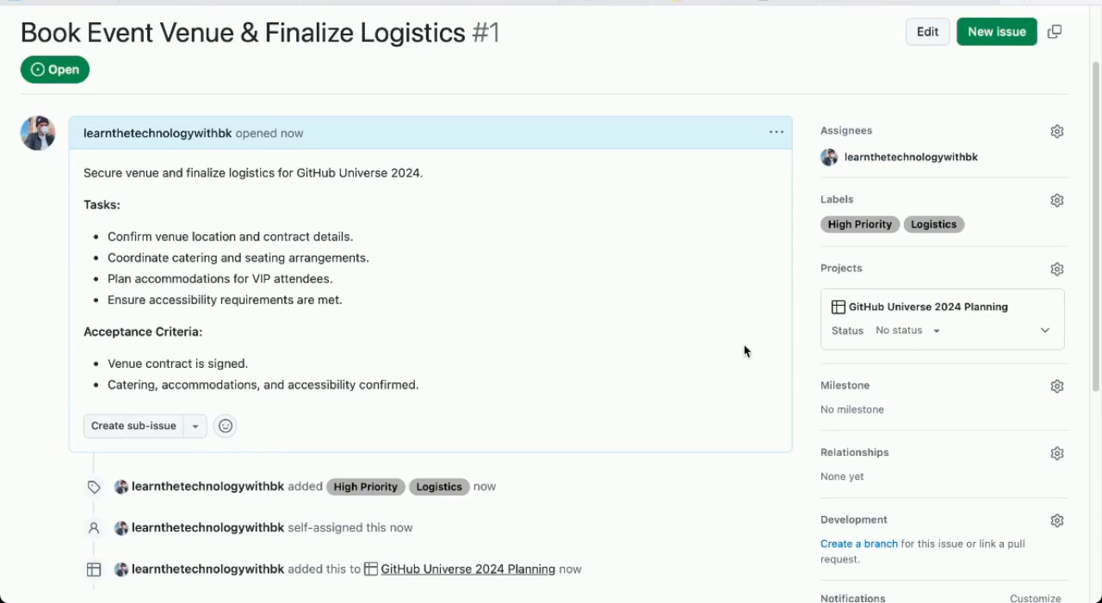
pyautogui.moveTo(852, 439)
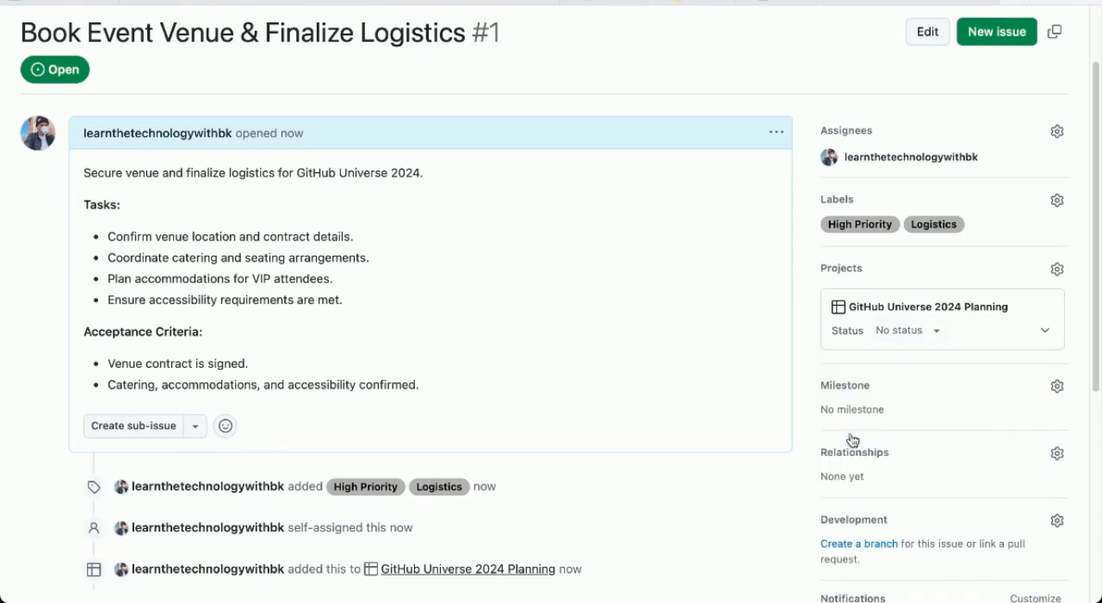
pyautogui.click(904, 331)
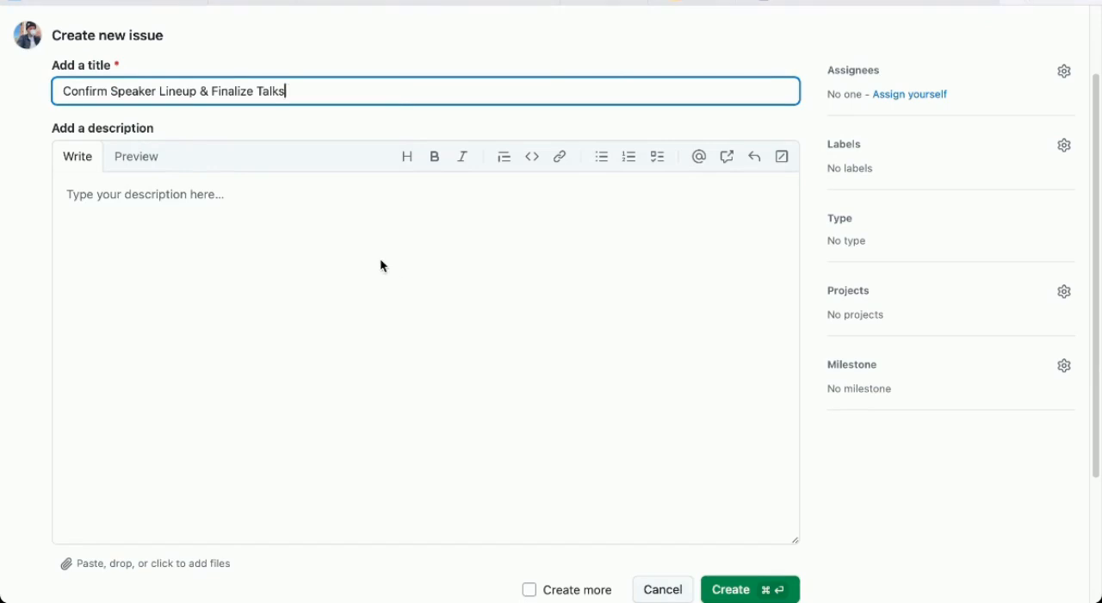
# Step: Describe the speaker lineup issue, create a Speakers label, and add it to the planning project
pyautogui.write('Coordinate with speakers and finalize the list of talks.')
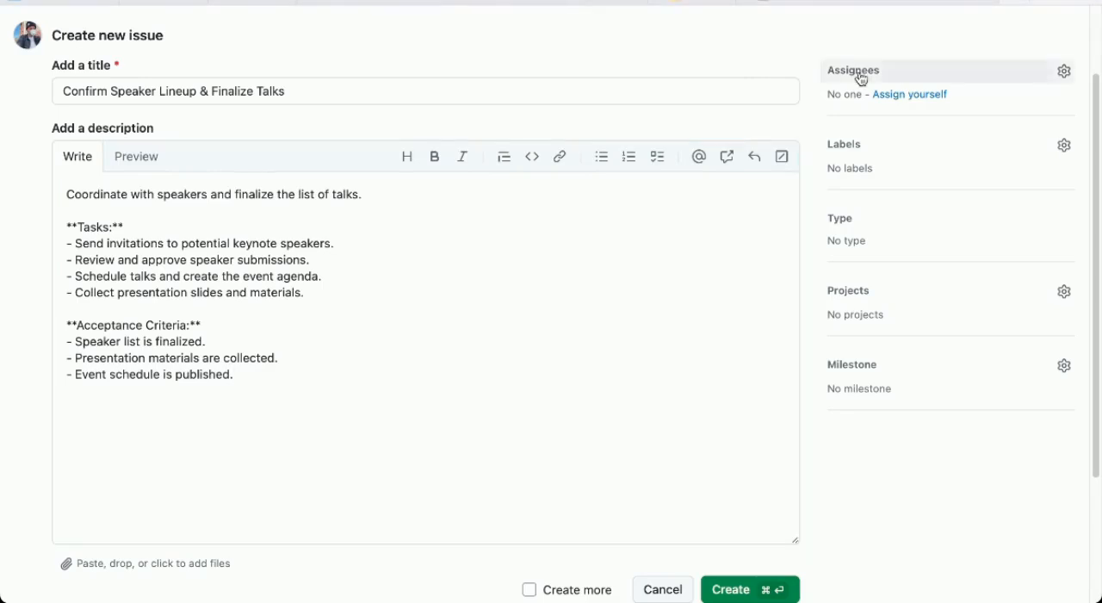
pyautogui.moveTo(867, 39)
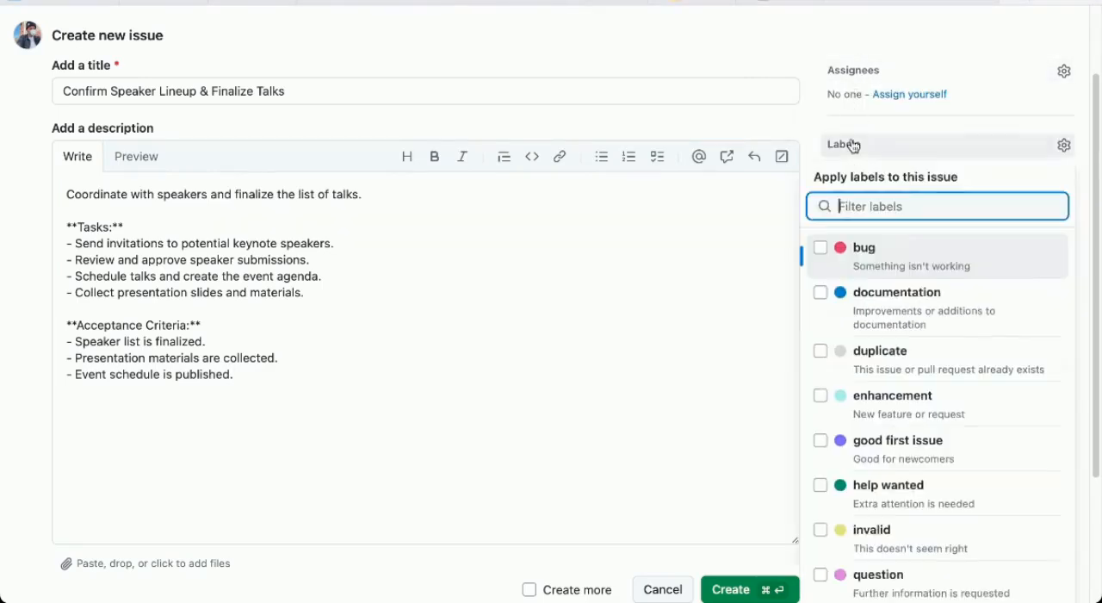
pyautogui.write('Speakers')
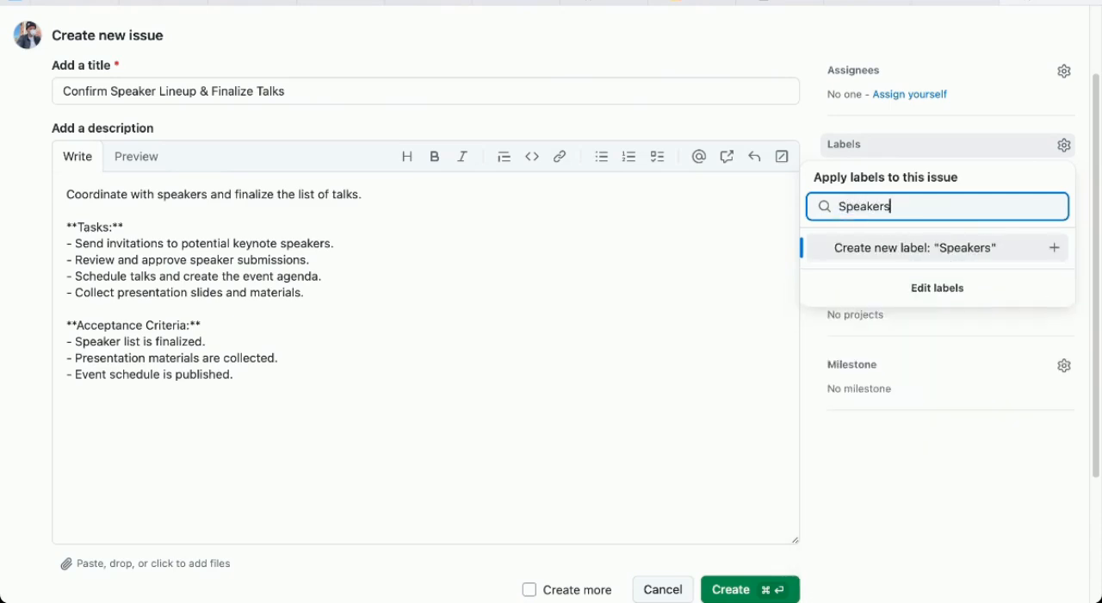
pyautogui.click(914, 248)
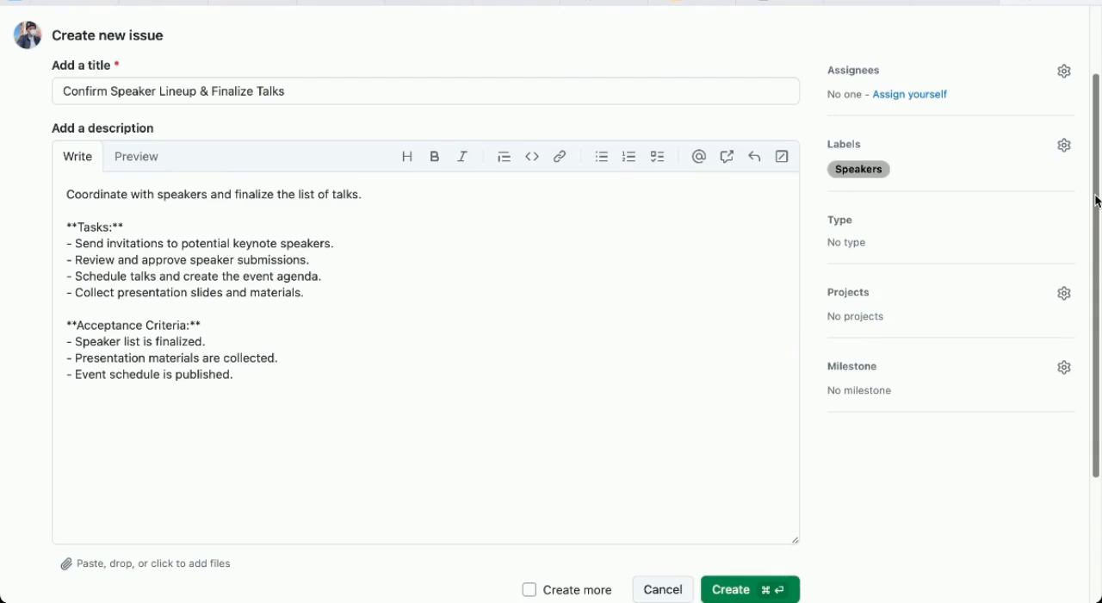
pyautogui.click(1064, 292)
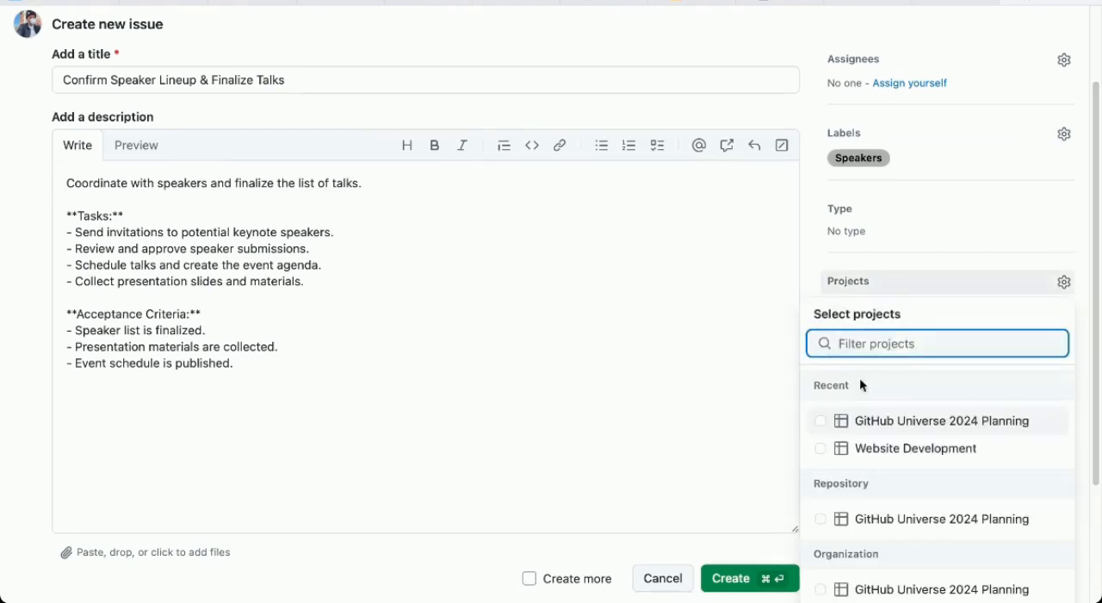
pyautogui.click(940, 420)
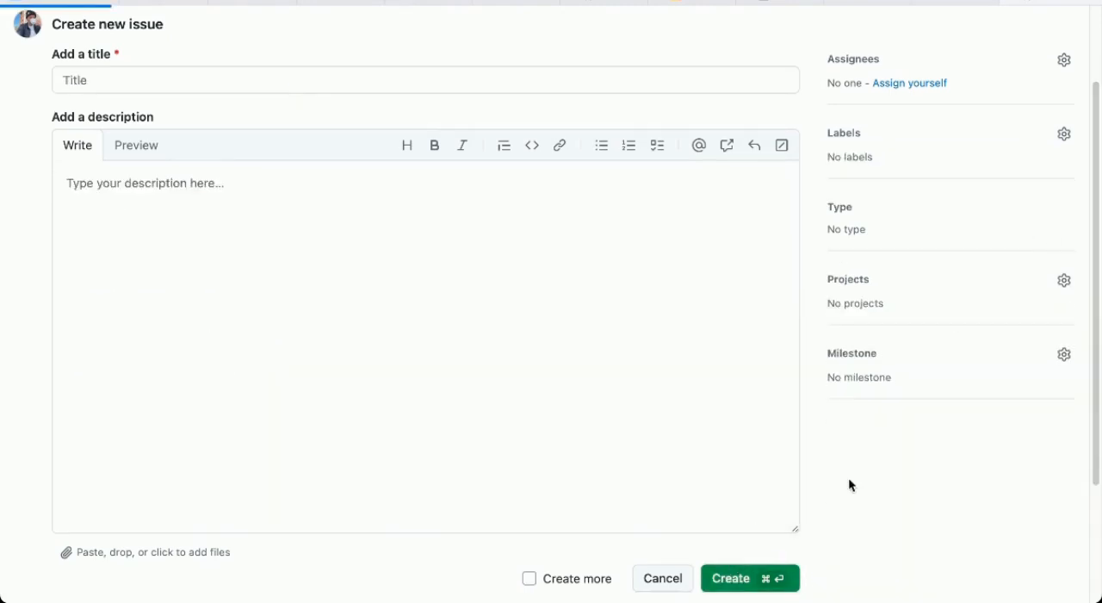
# Step: Submit issue #2, assign it to yourself, and begin another new issue
pyautogui.click(730, 578)
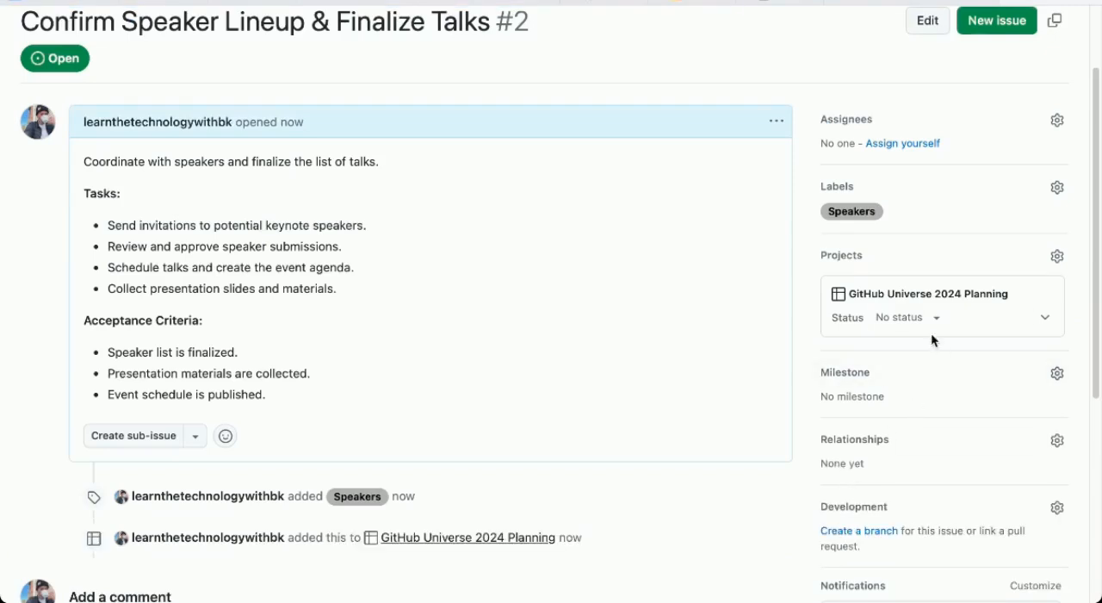
pyautogui.click(909, 317)
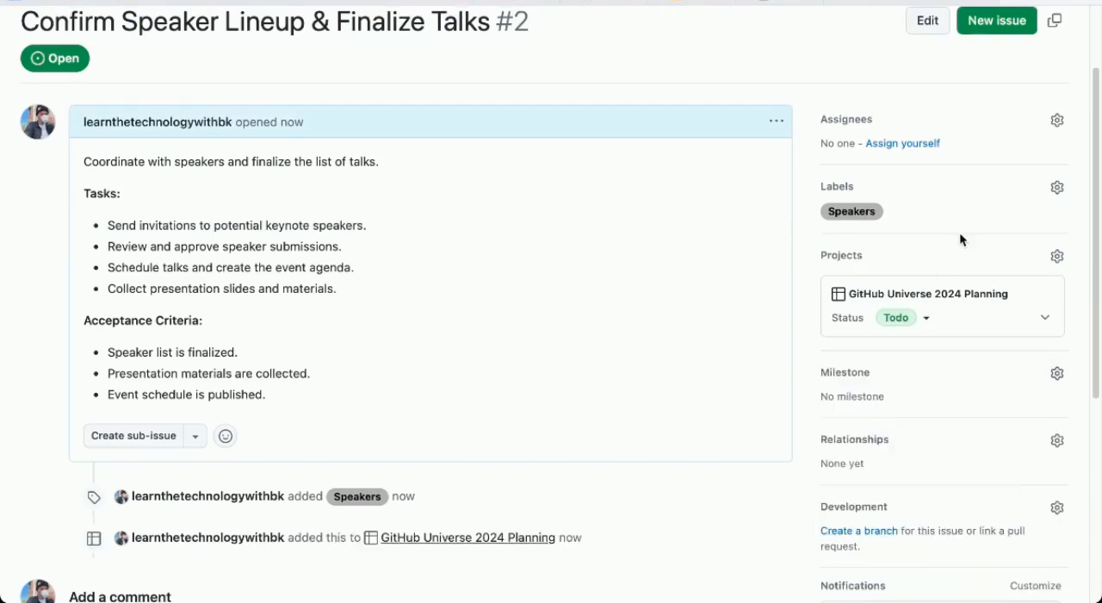
pyautogui.click(902, 143)
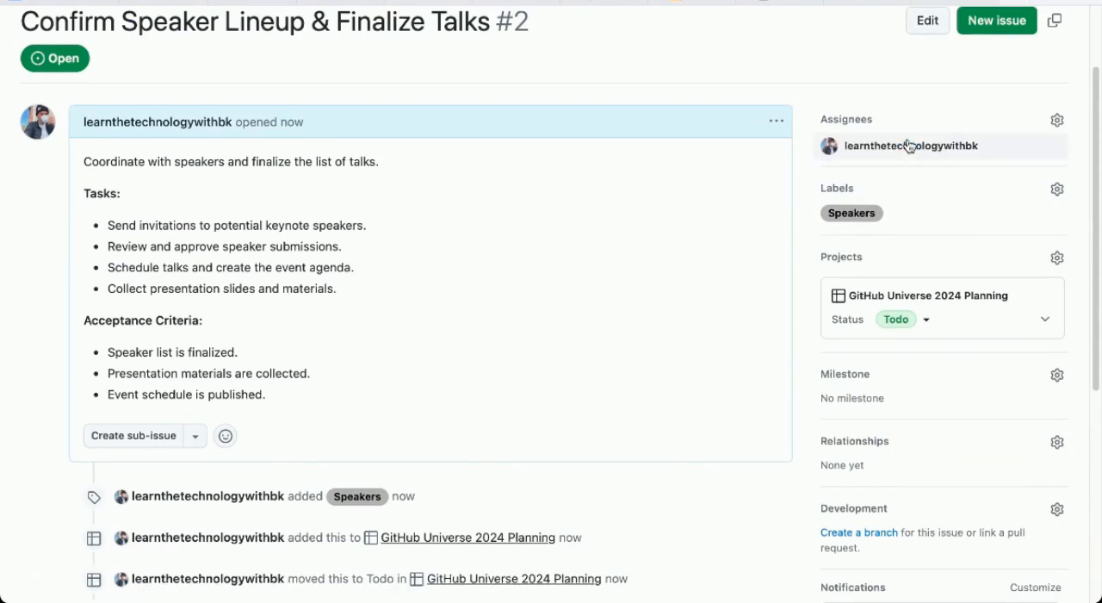
pyautogui.click(995, 21)
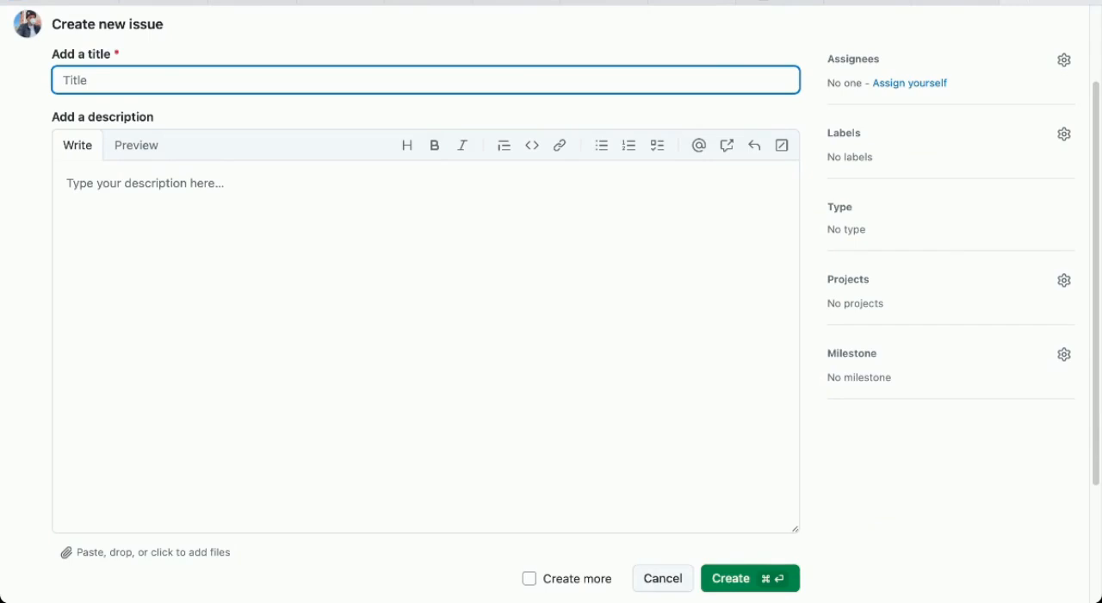
# Step: Create issue Plan Marketing & Promotion Strategy with its description and a Social Media label
pyautogui.write('Plan Marketing & Promotion Strategy')
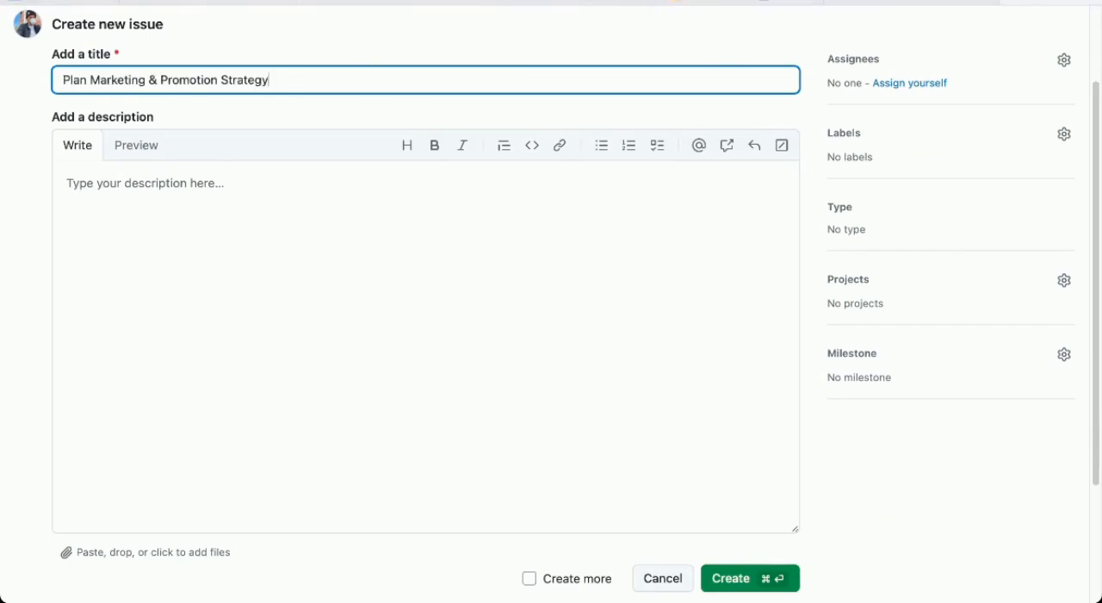
pyautogui.moveTo(431, 337)
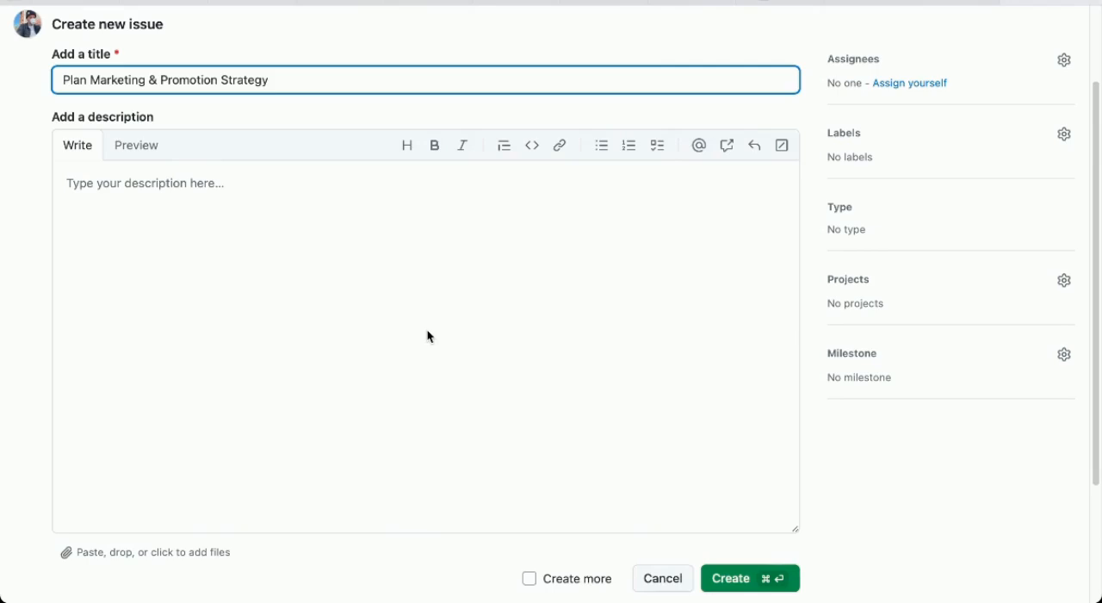
pyautogui.write('Develop a marketing strategy for promoting GitHub Universe.')
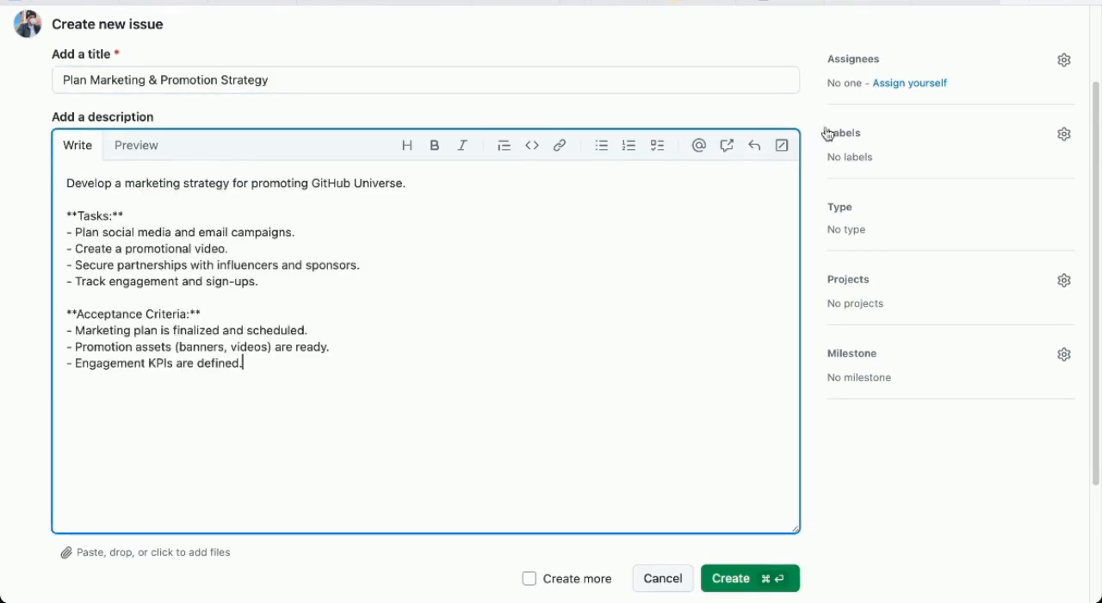
pyautogui.click(909, 83)
pyautogui.write('Marketing')
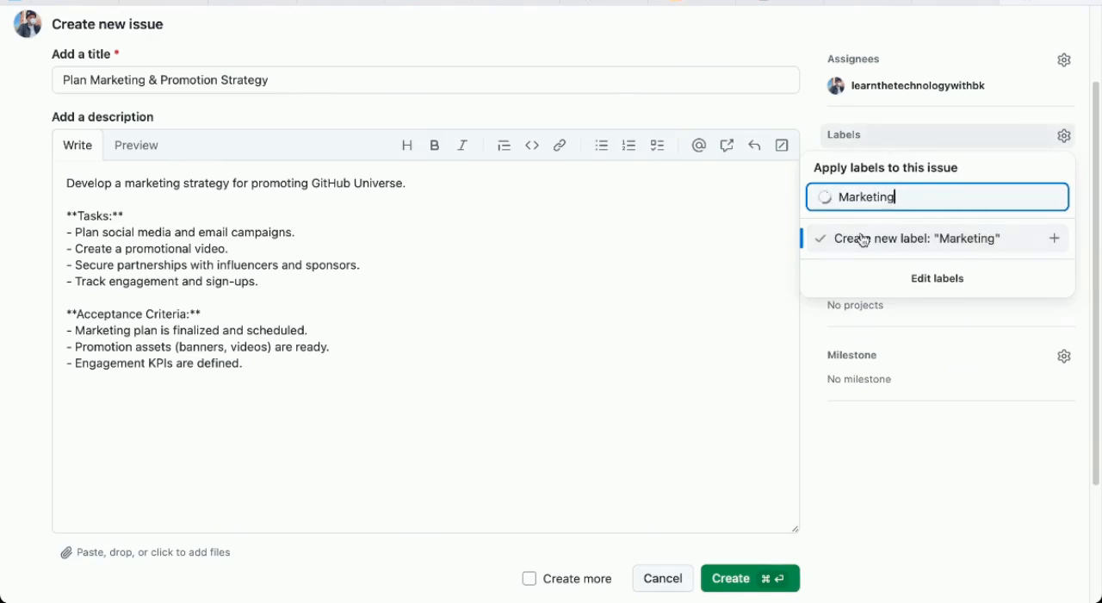
pyautogui.write('Social Med')
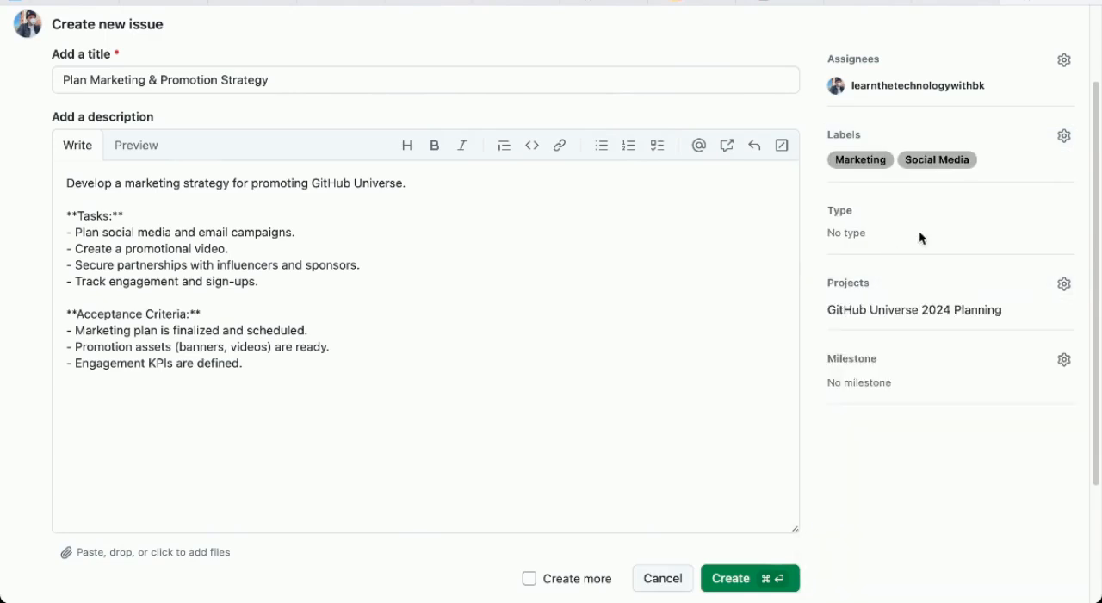
pyautogui.click(730, 579)
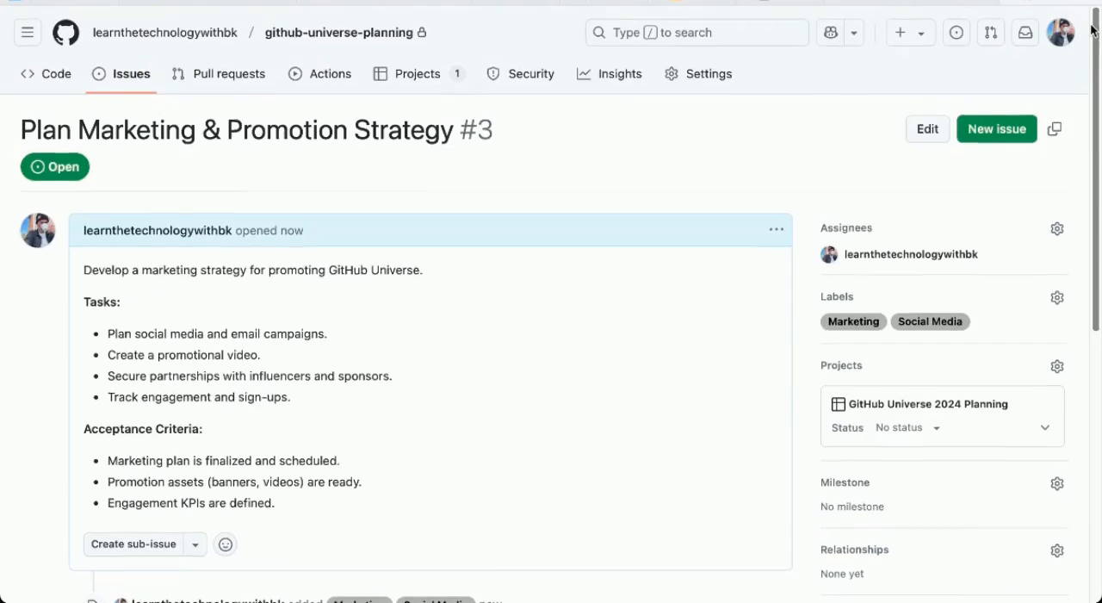
# Step: Drag card #3 from No Status into the In Progress column of the planning board
pyautogui.click(417, 72)
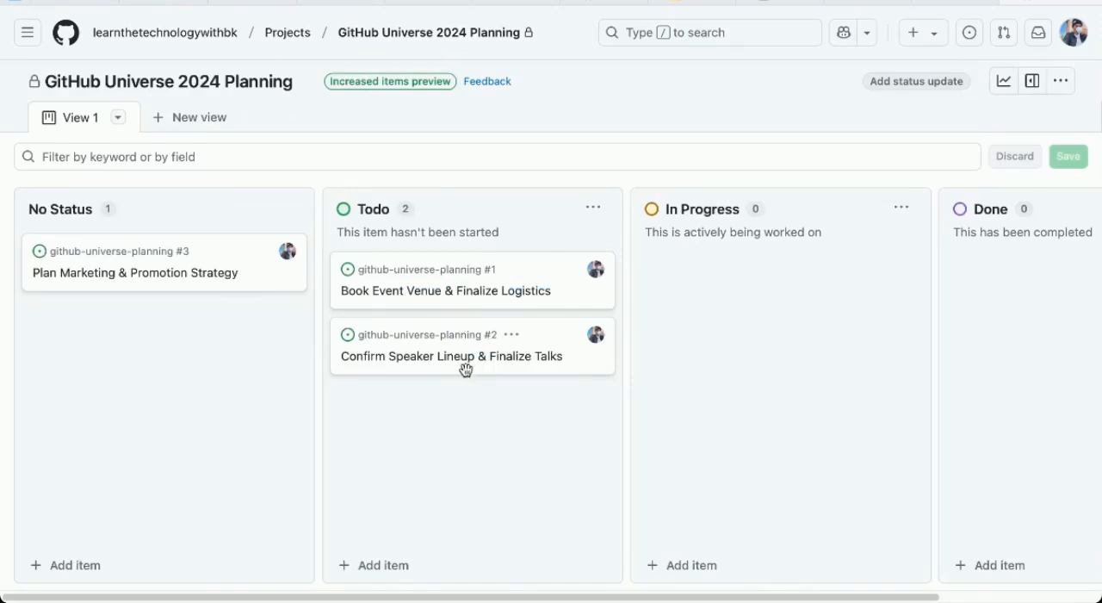
pyautogui.moveTo(134, 272); pyautogui.dragTo(754, 250)
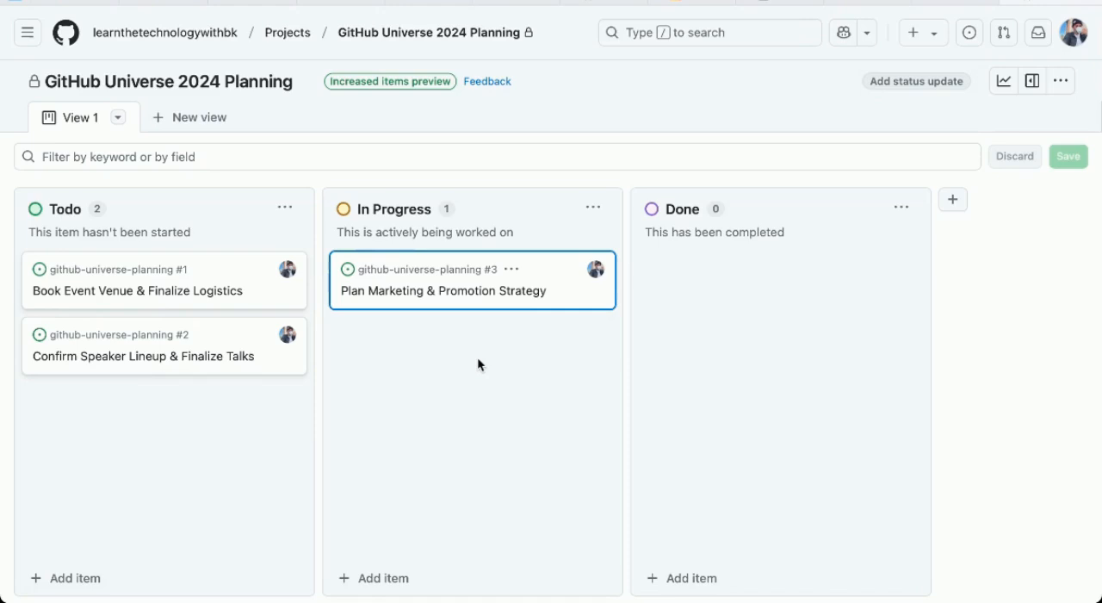
# Step: Reach the repository's Collaborators settings from your profile
pyautogui.click(165, 31)
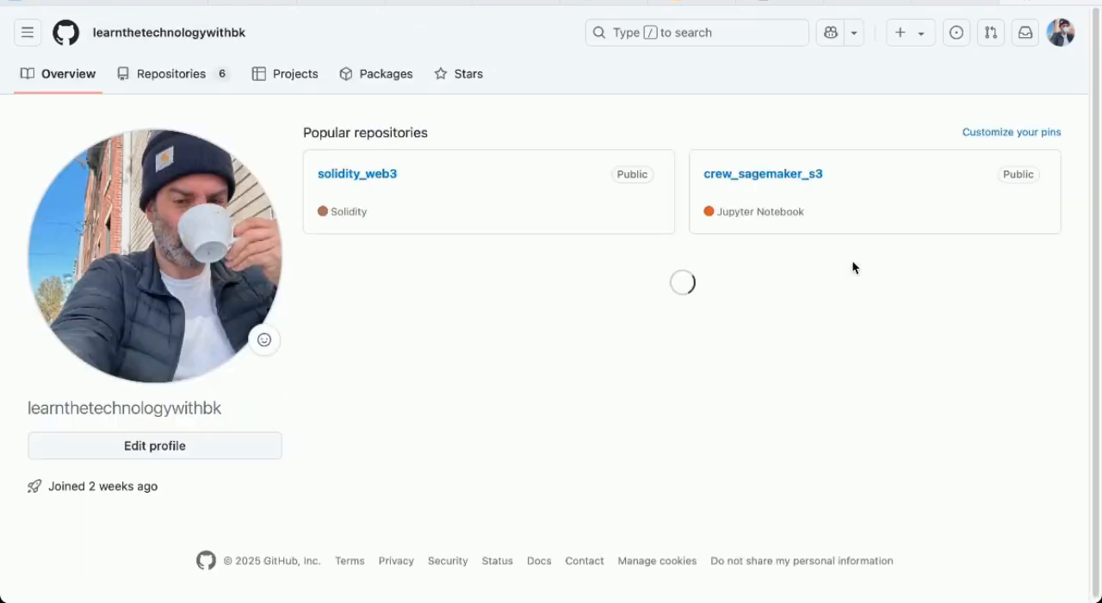
pyautogui.scroll(-3)
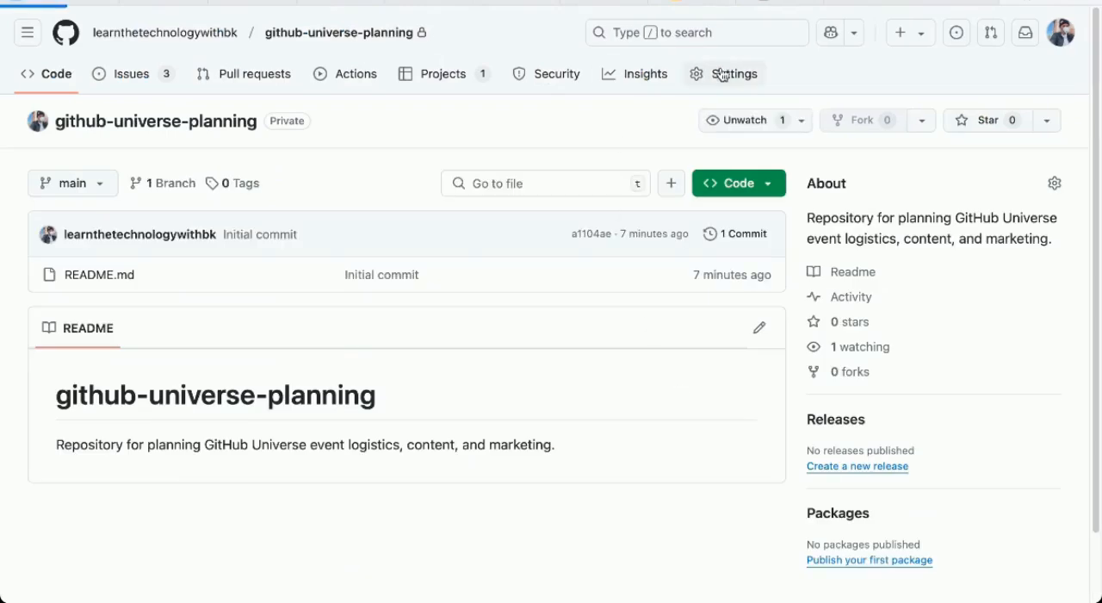
pyautogui.click(734, 72)
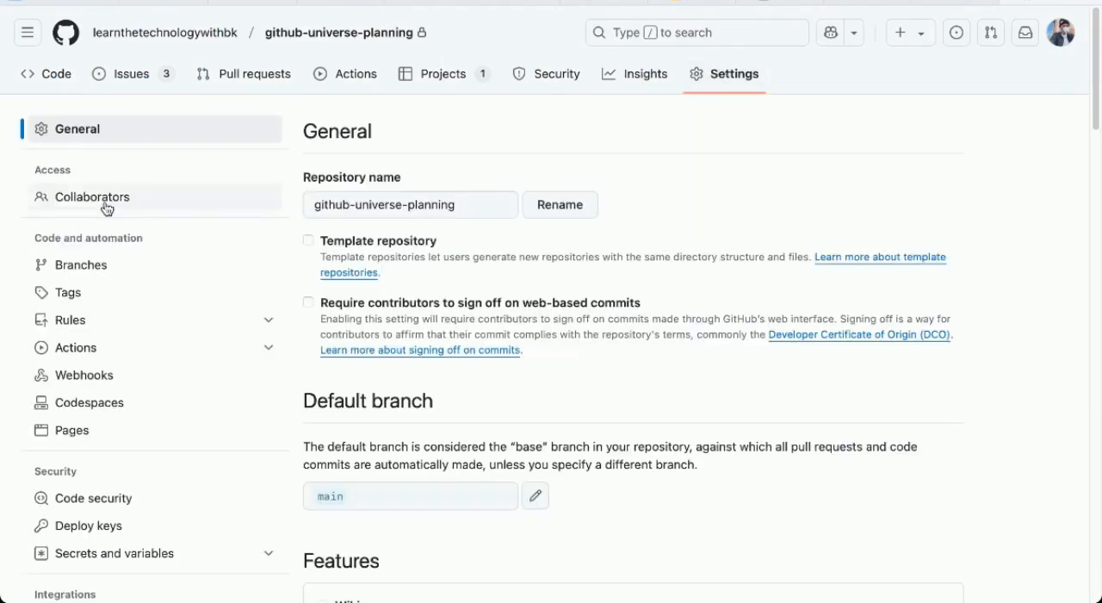
pyautogui.click(93, 196)
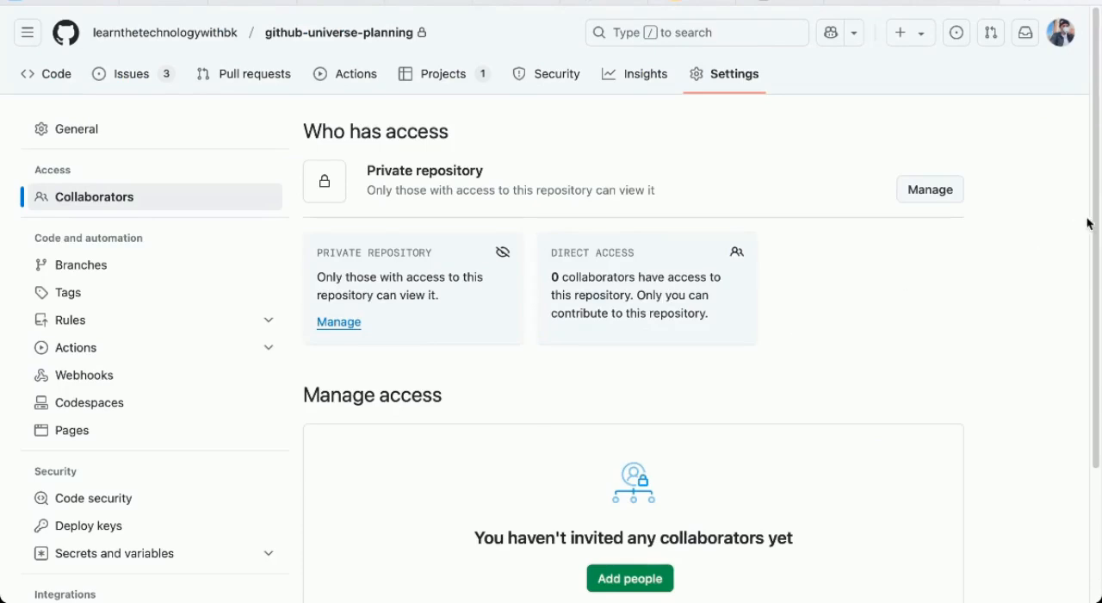
pyautogui.click(630, 579)
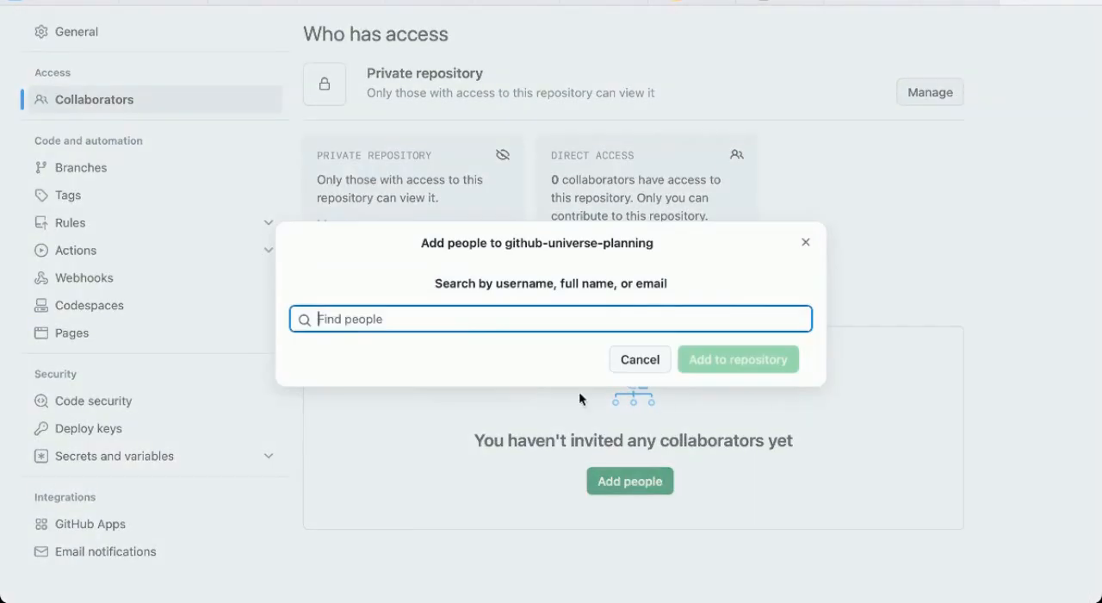
pyautogui.write('bleektv')
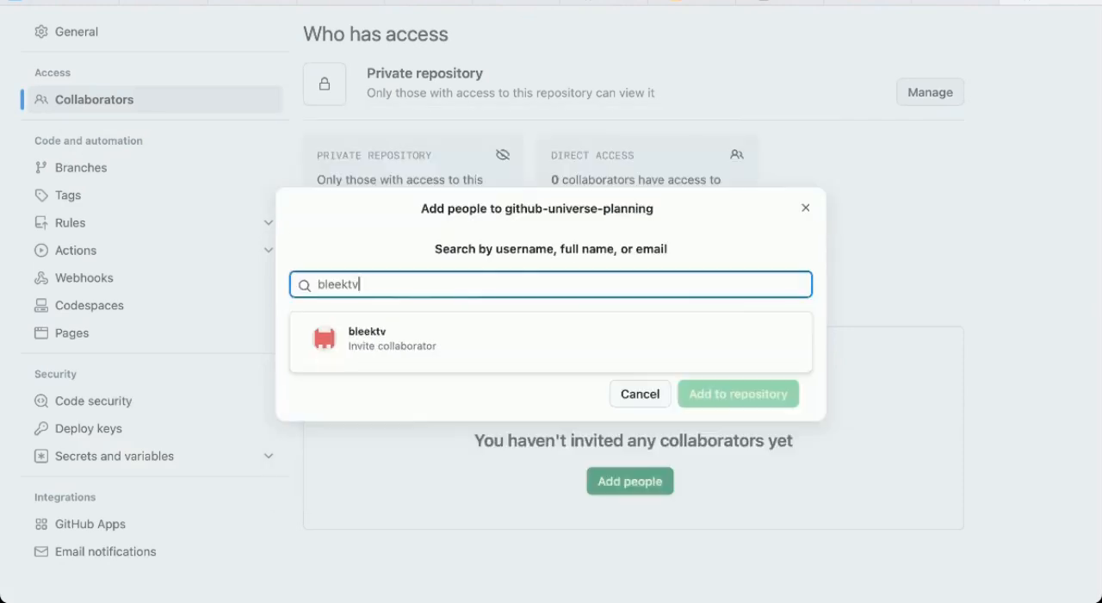
pyautogui.click(551, 341)
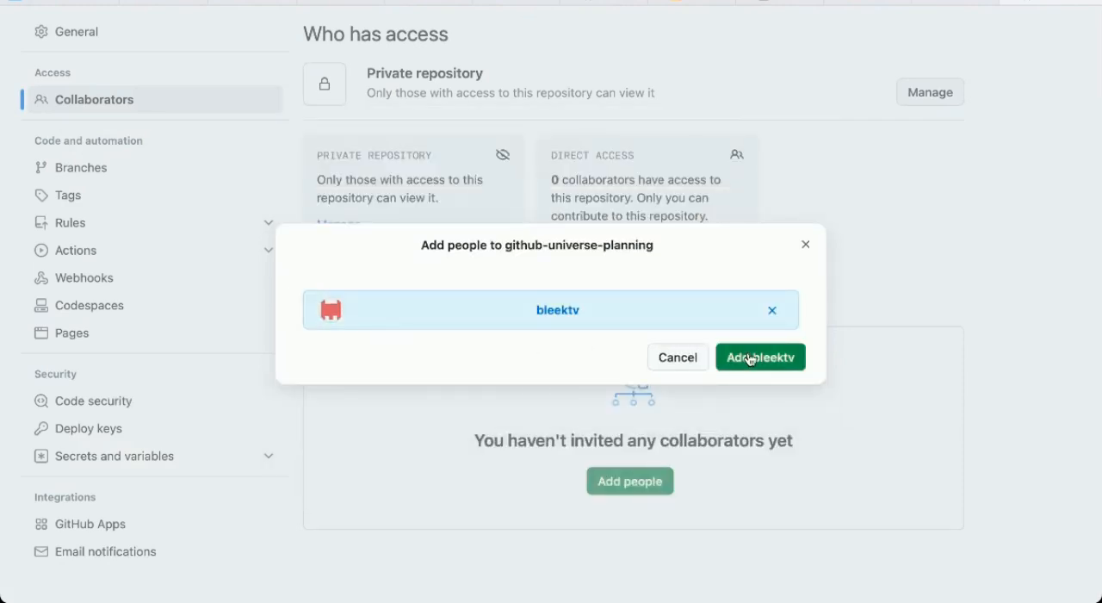
pyautogui.click(760, 357)
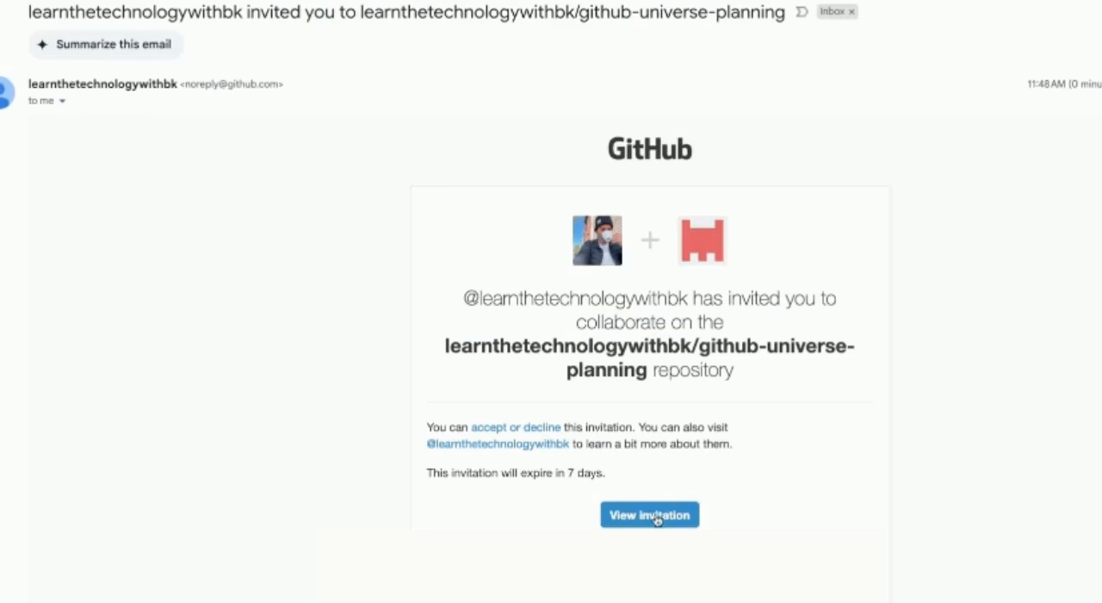
# Step: Accept the collaboration invitation from the email and view the repository's three open issues
pyautogui.click(649, 513)
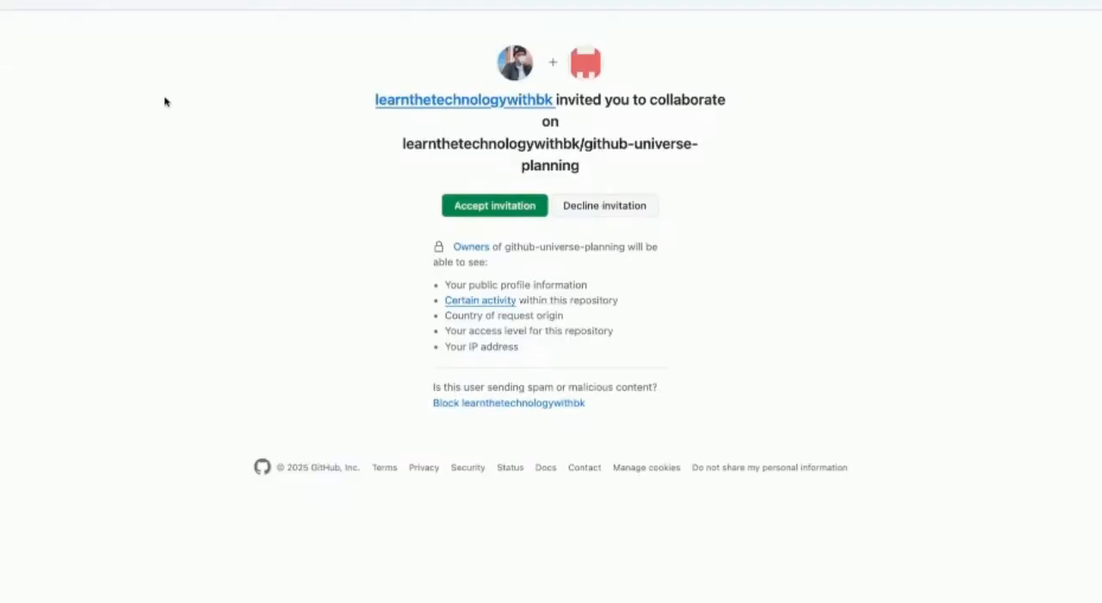
pyautogui.click(494, 205)
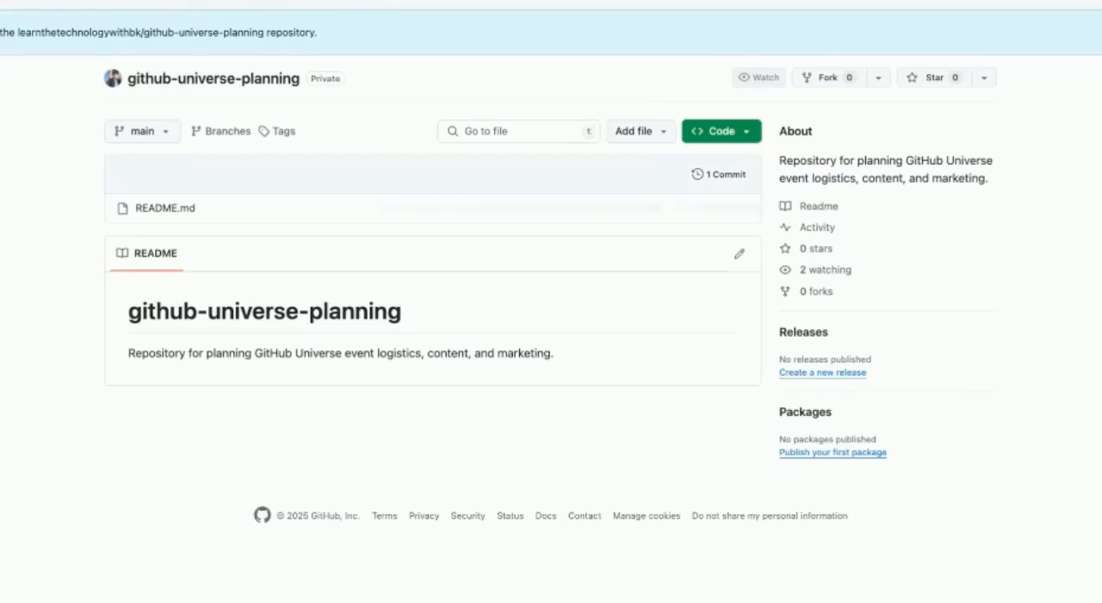
pyautogui.click(758, 76)
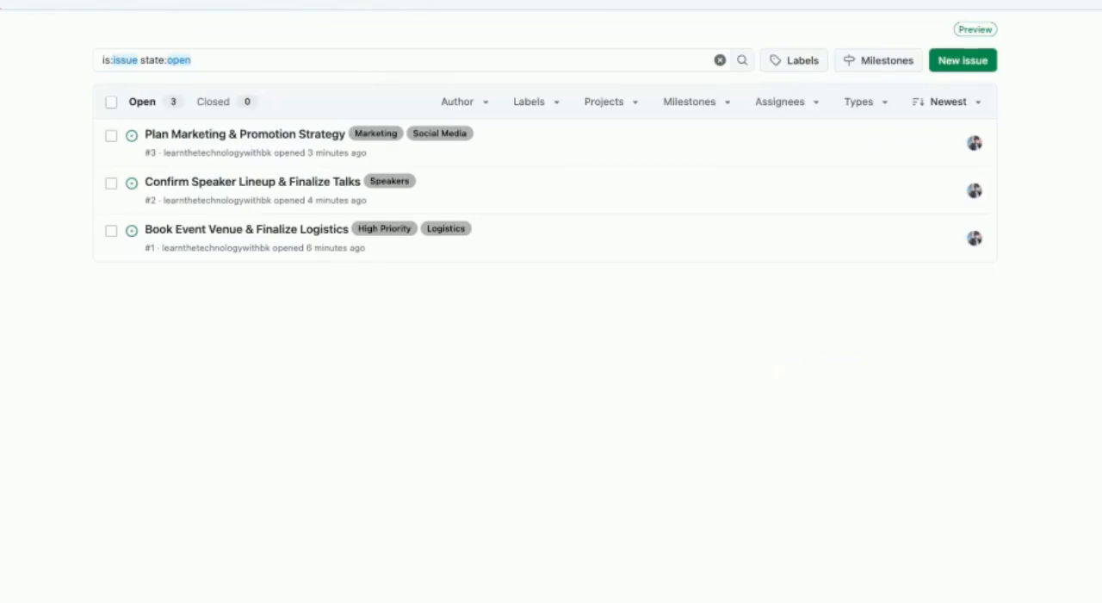
pyautogui.moveTo(26, 223)
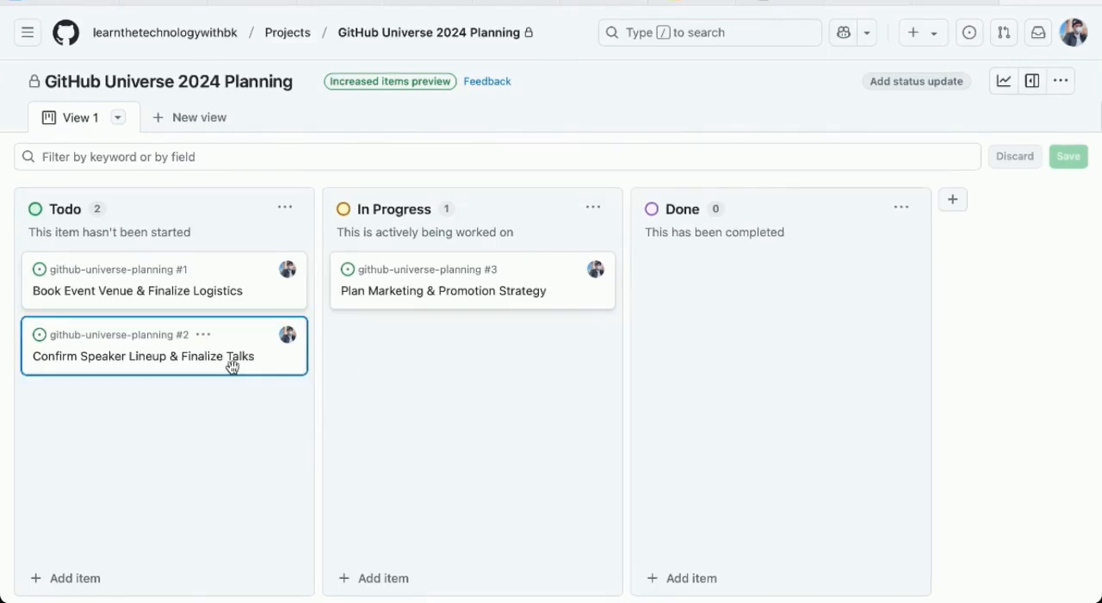
pyautogui.moveTo(416, 403)
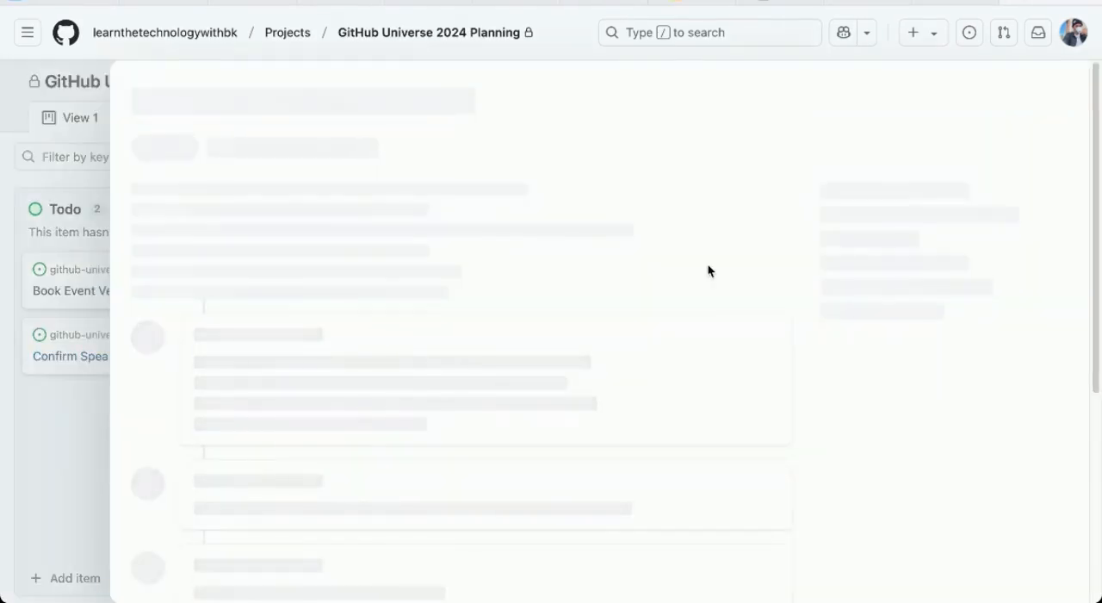
# Step: Open issue #2 Confirm Speaker Lineup & Finalize Talks from the board to edit its assignees
pyautogui.click(69, 355)
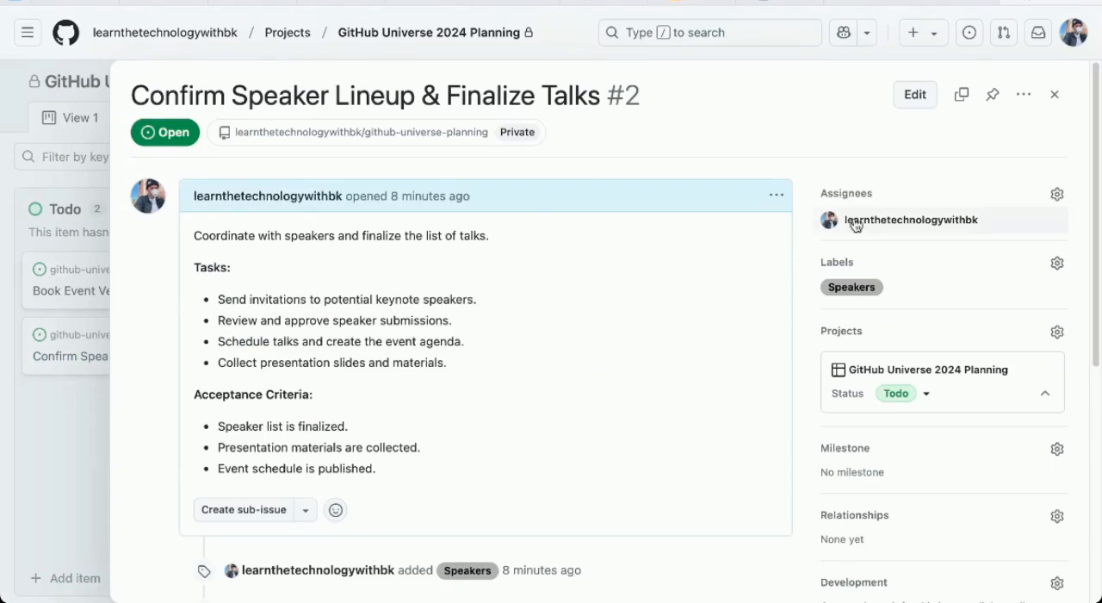